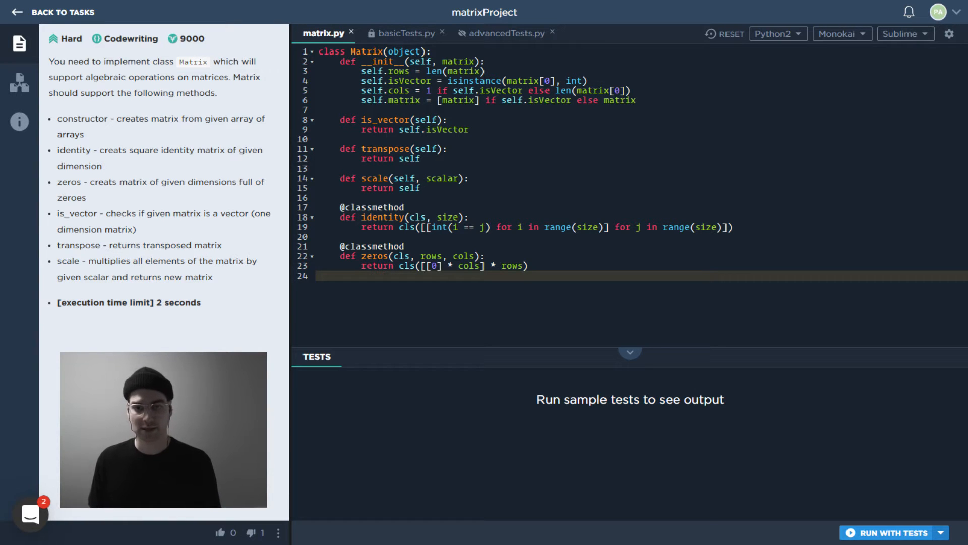
Show the project's file tree via the Files sidebar icon.
click(18, 81)
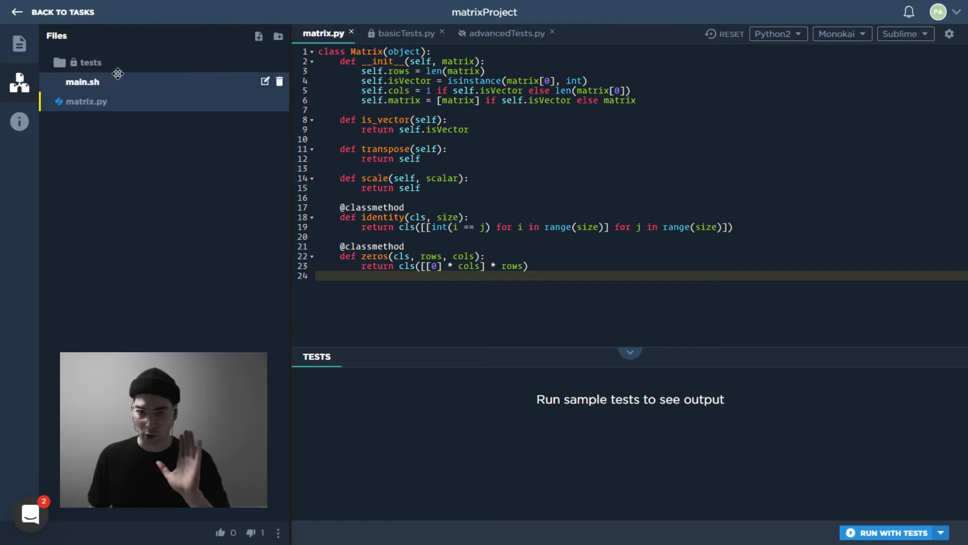
mouse_move(154, 176)
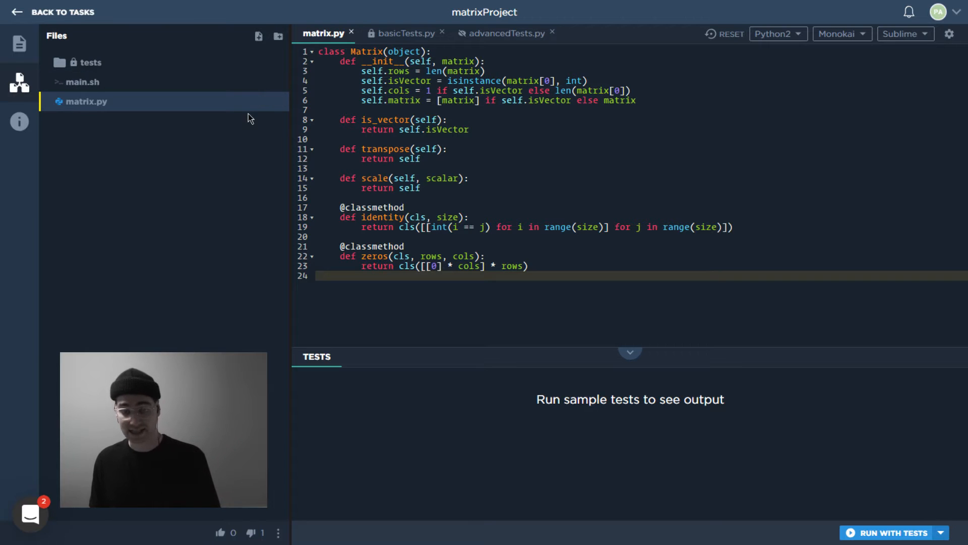
mouse_move(223, 169)
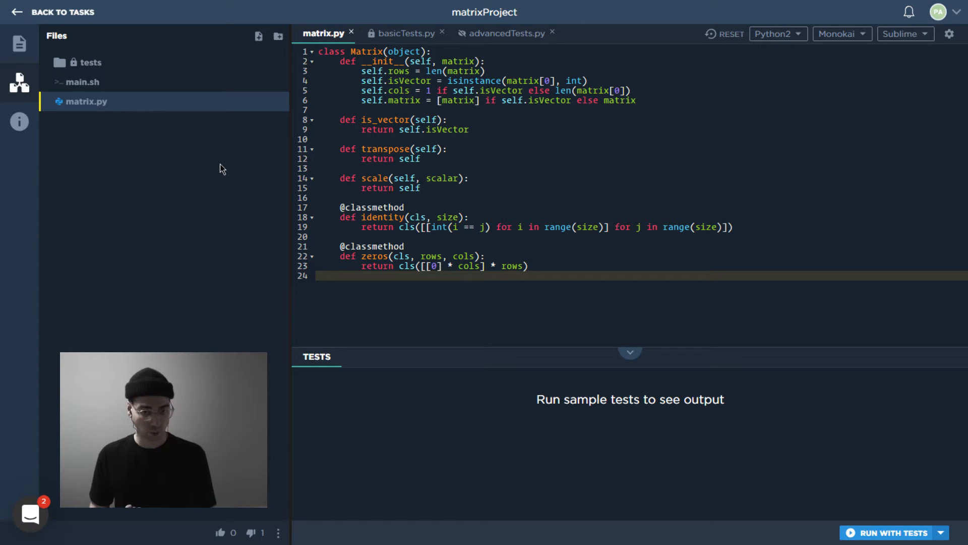
mouse_move(208, 122)
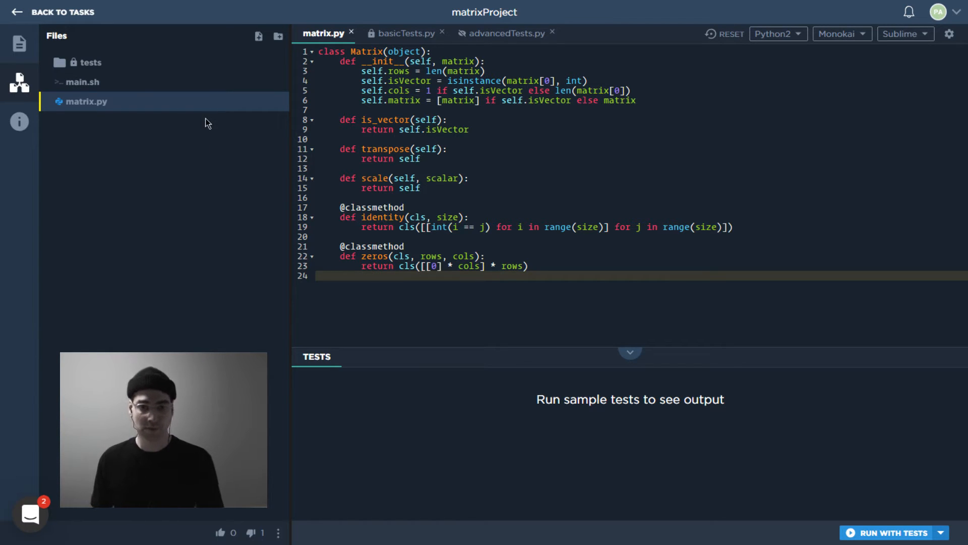
mouse_move(175, 138)
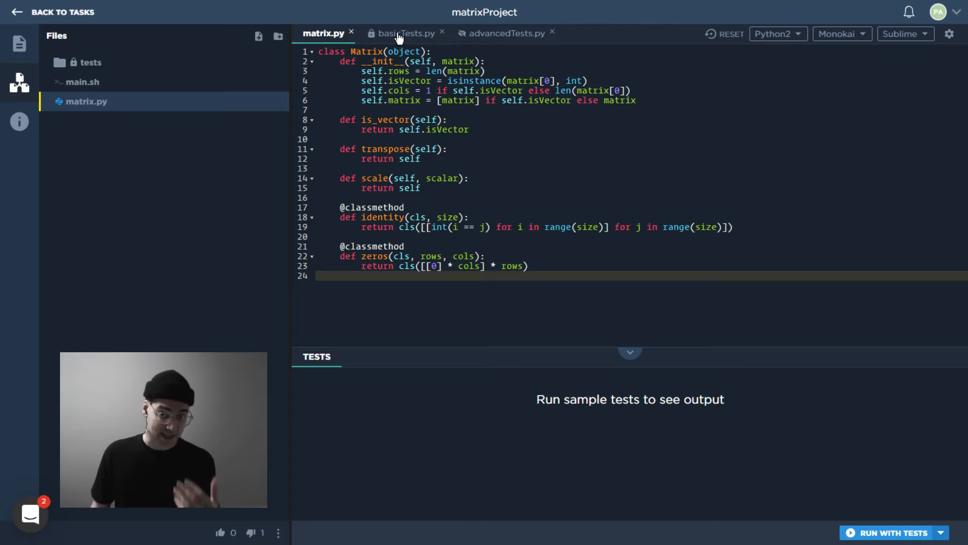
mouse_move(81, 66)
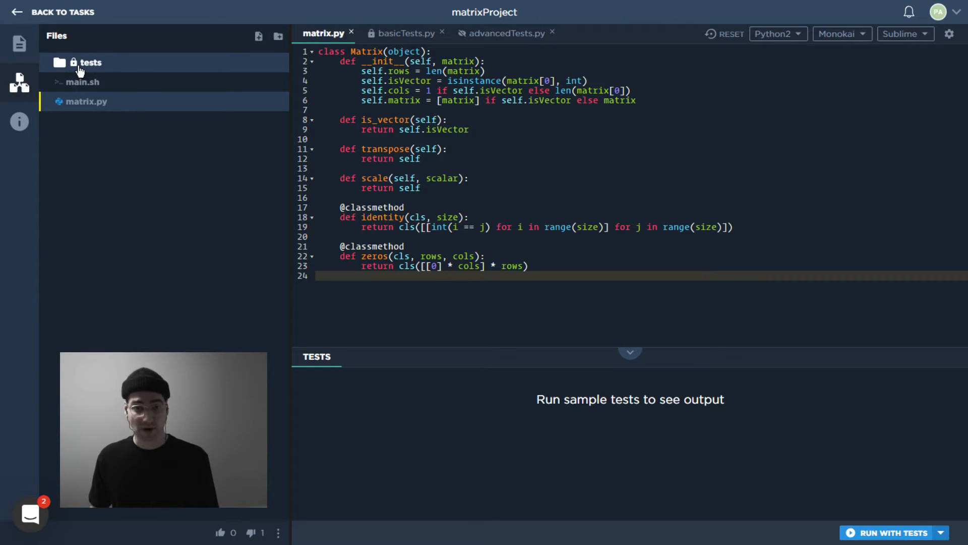
Expand the tests folder and open basicTests.py with its init, identity, is_vector, transpose, zeros and scale tests.
click(87, 62)
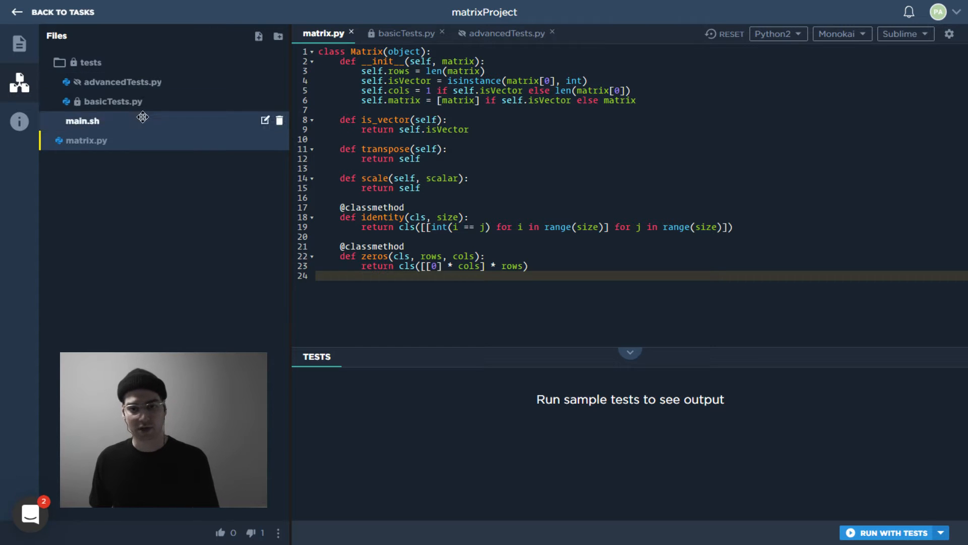
click(87, 140)
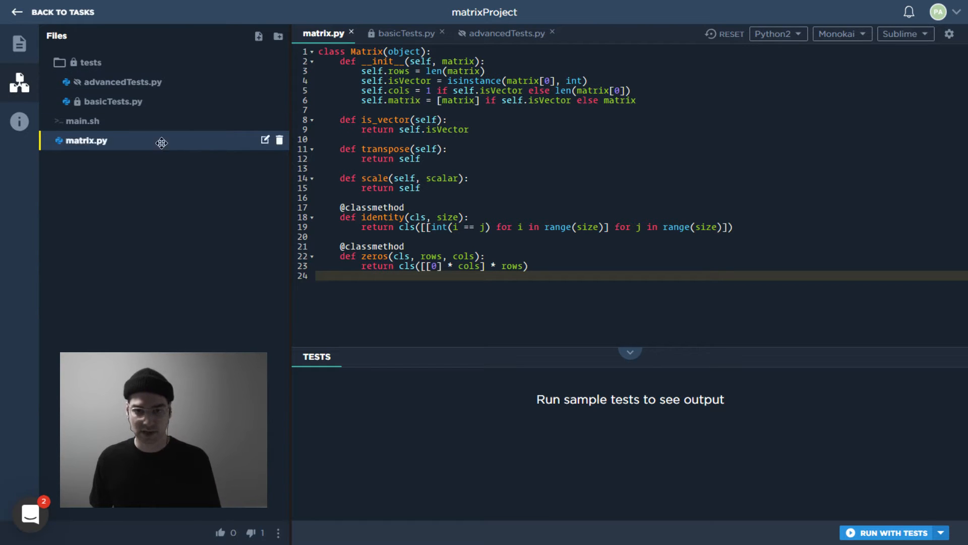
click(113, 100)
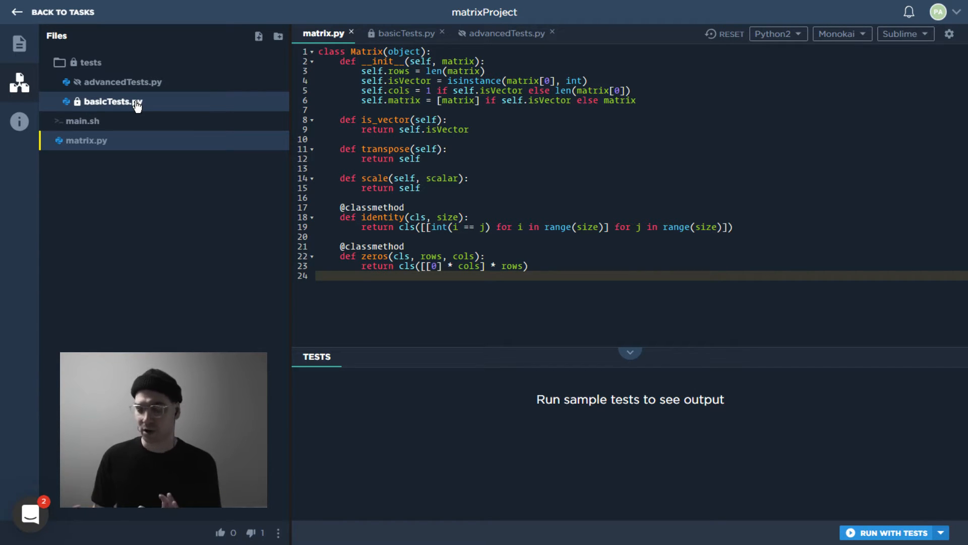
click(124, 83)
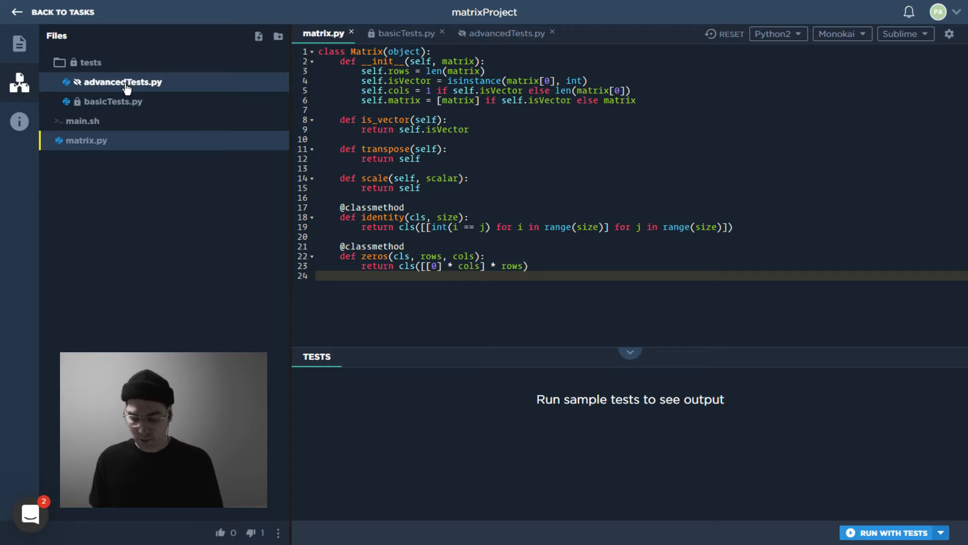
click(114, 101)
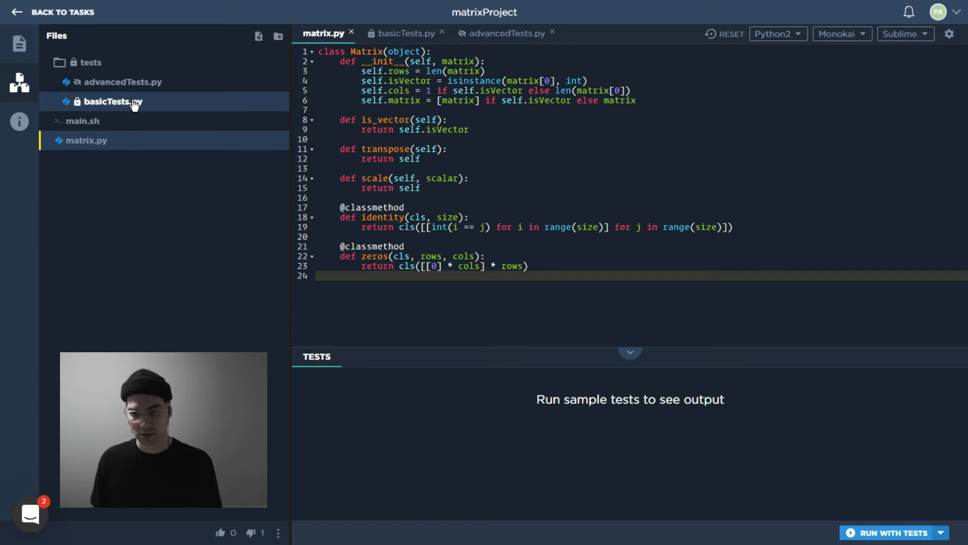
click(402, 32)
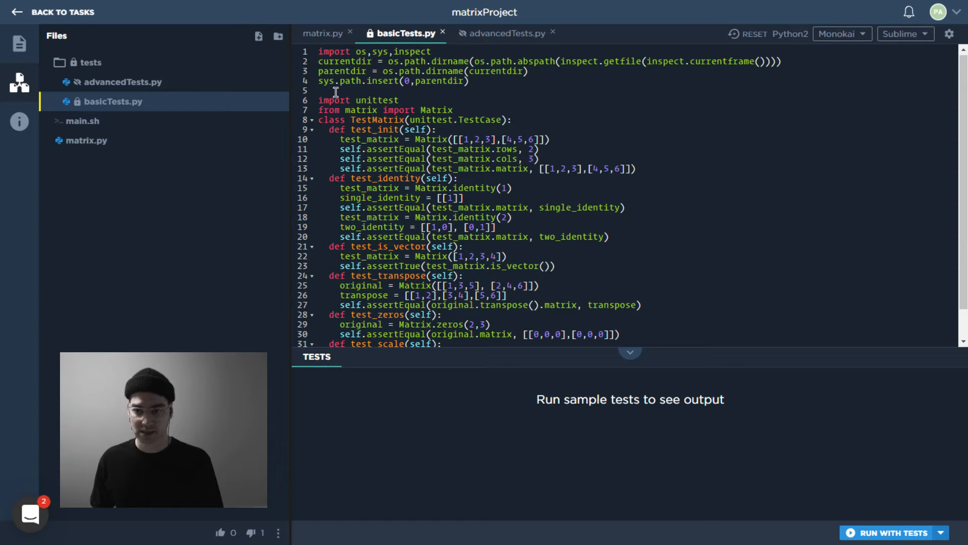
Read basicTests.py down to test_scale expecting [[2,4,6,8]].
double_click(370, 99)
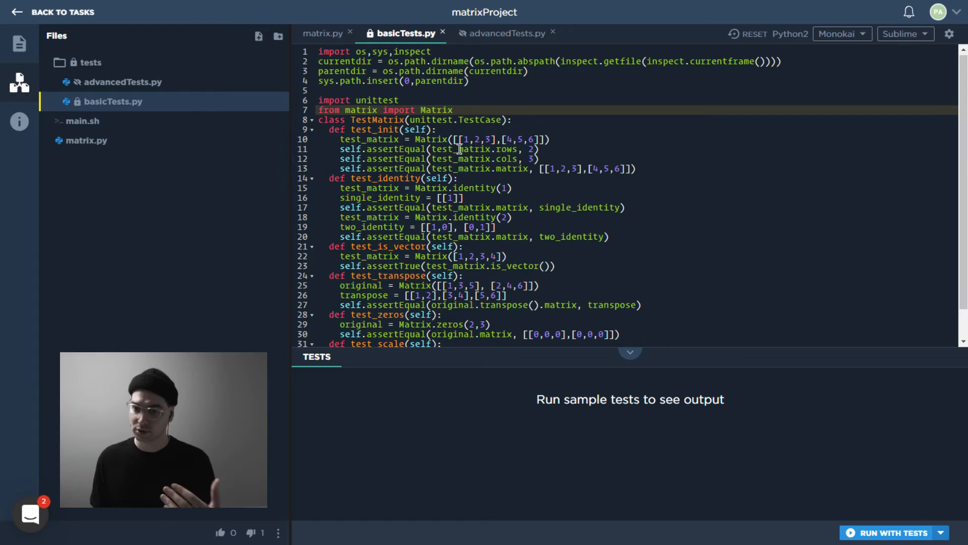
scroll(down, 3)
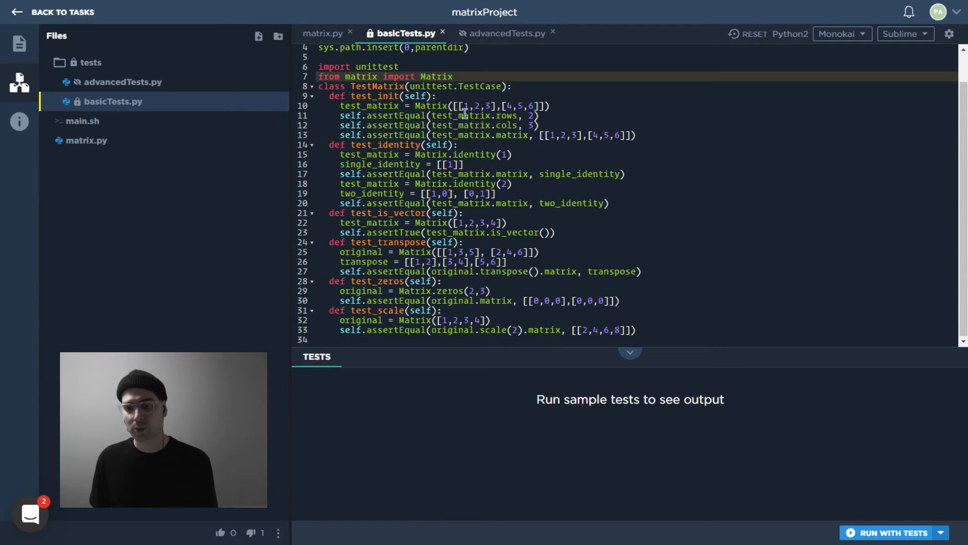
mouse_move(591, 153)
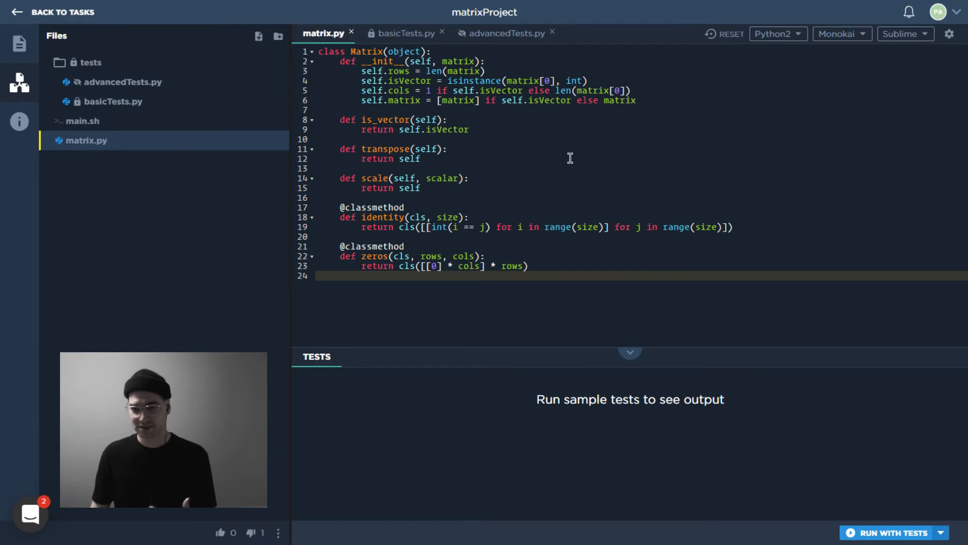
mouse_move(19, 44)
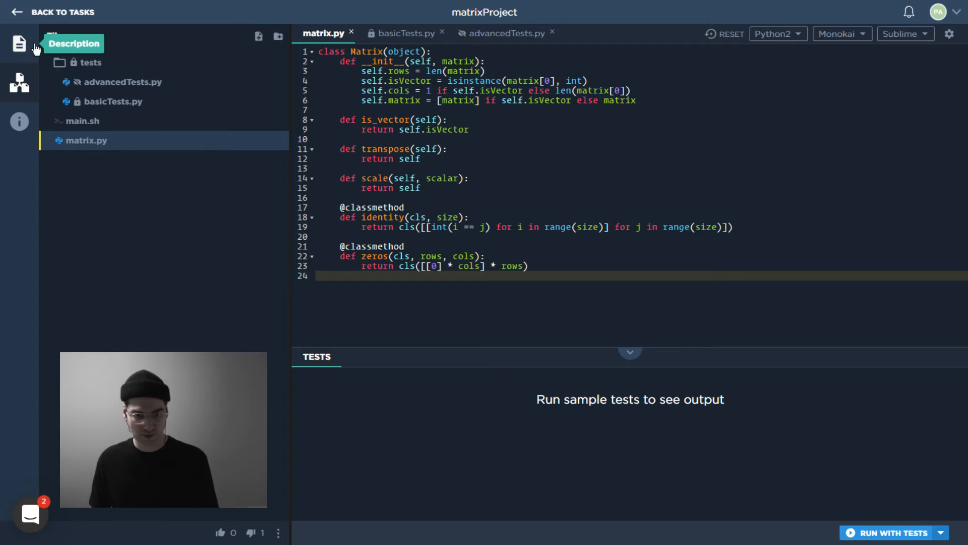
Bring the task description back beside matrix.py via the Description sidebar icon.
click(17, 43)
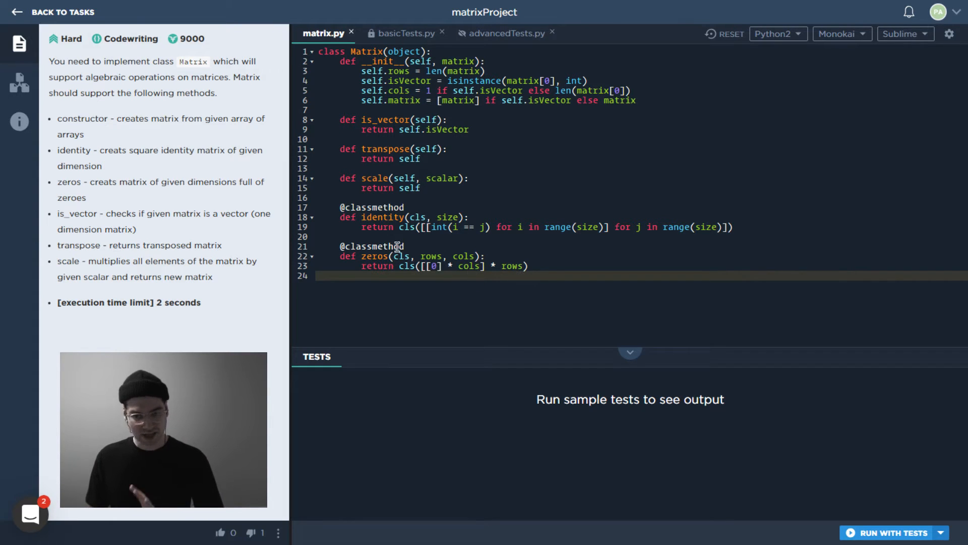
mouse_move(528, 305)
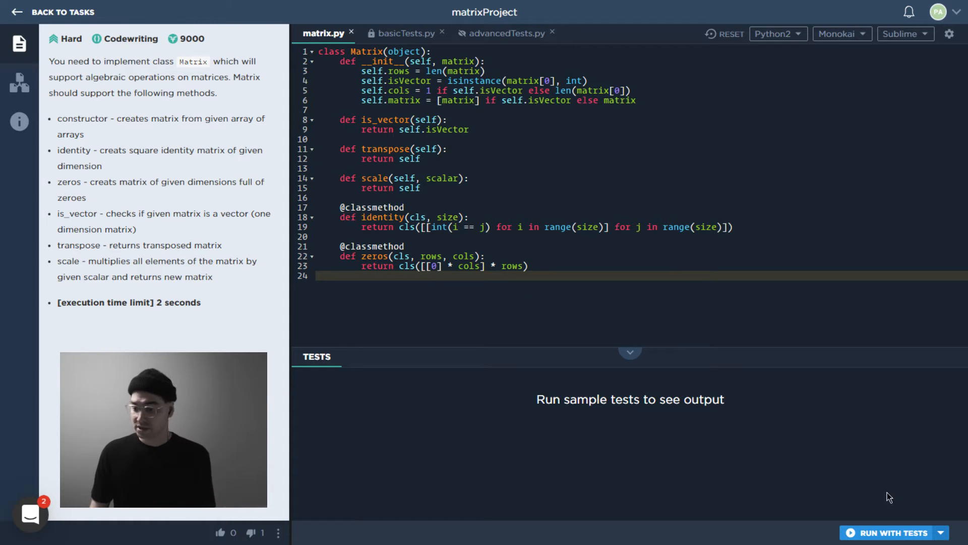
click(892, 532)
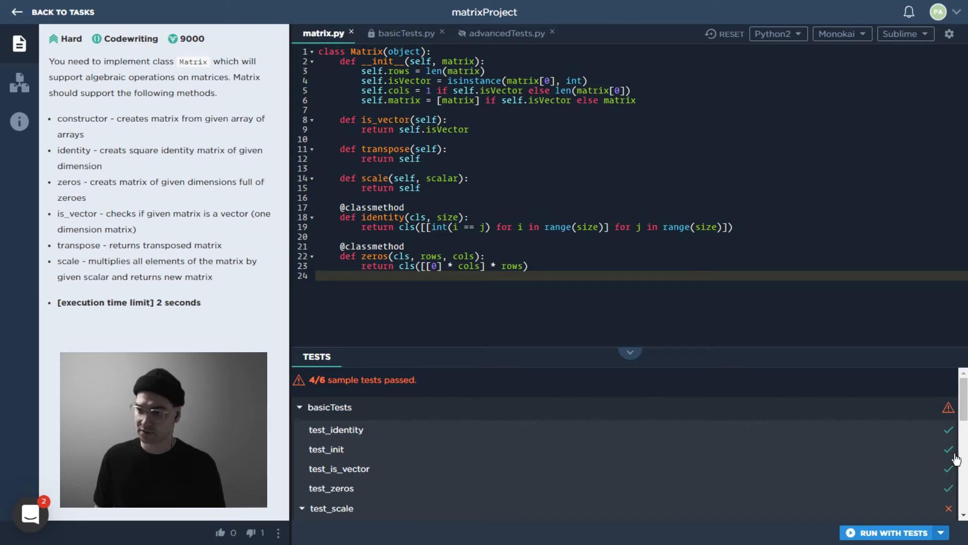
mouse_move(460, 439)
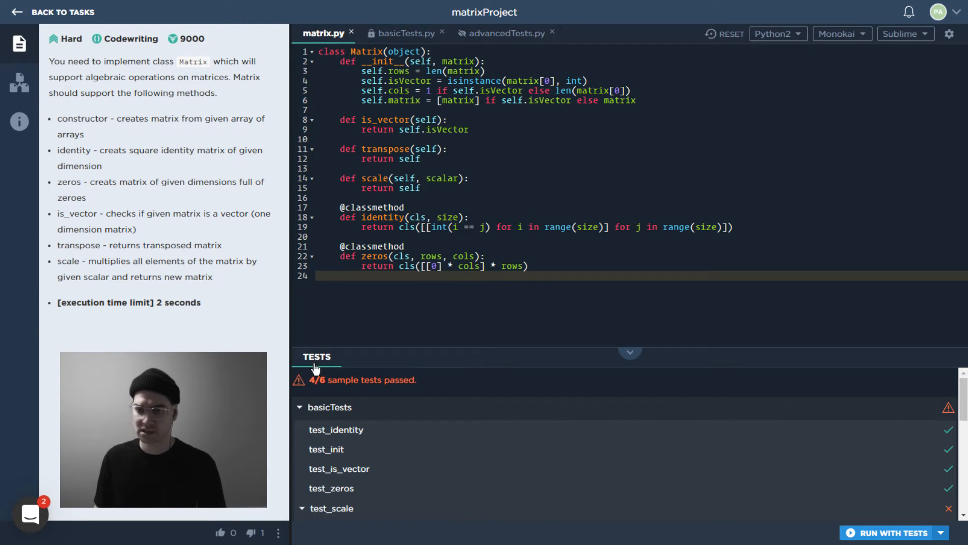
mouse_move(331, 333)
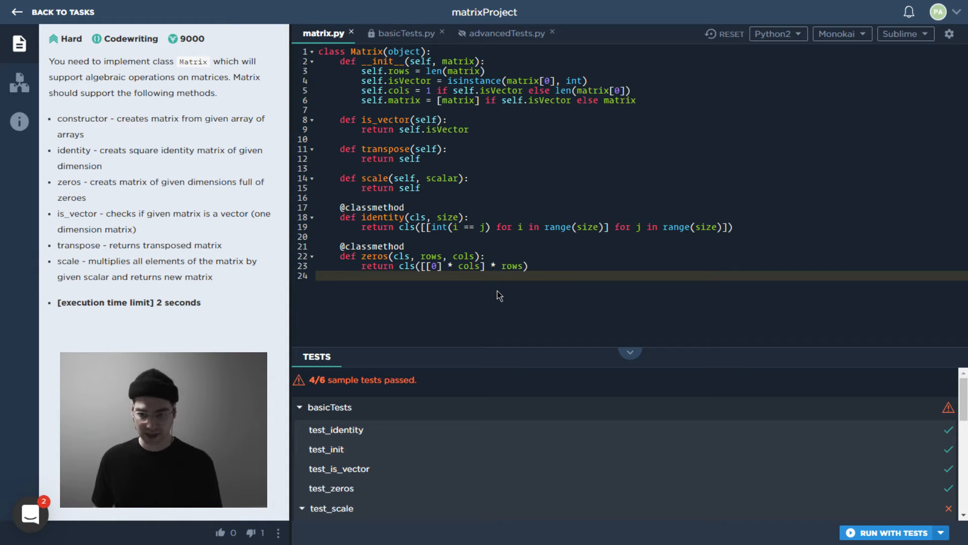
mouse_move(494, 436)
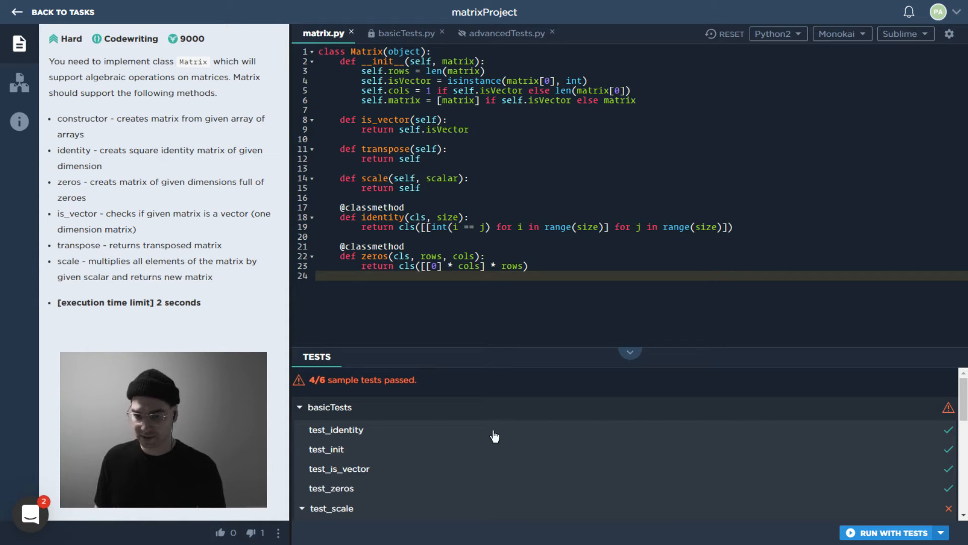
mouse_move(471, 428)
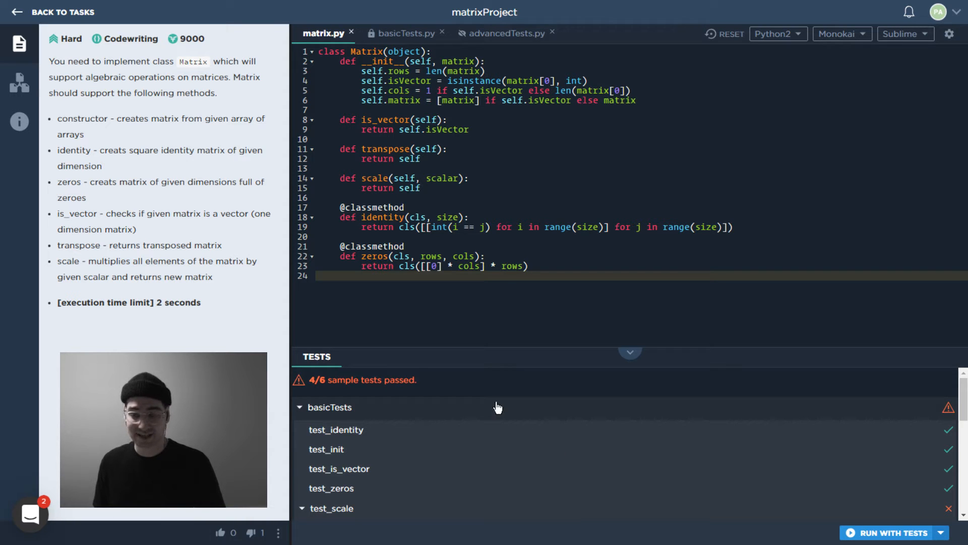
Read through basicTests.py and advancedTests.py, including the scale by .5 test.
click(401, 32)
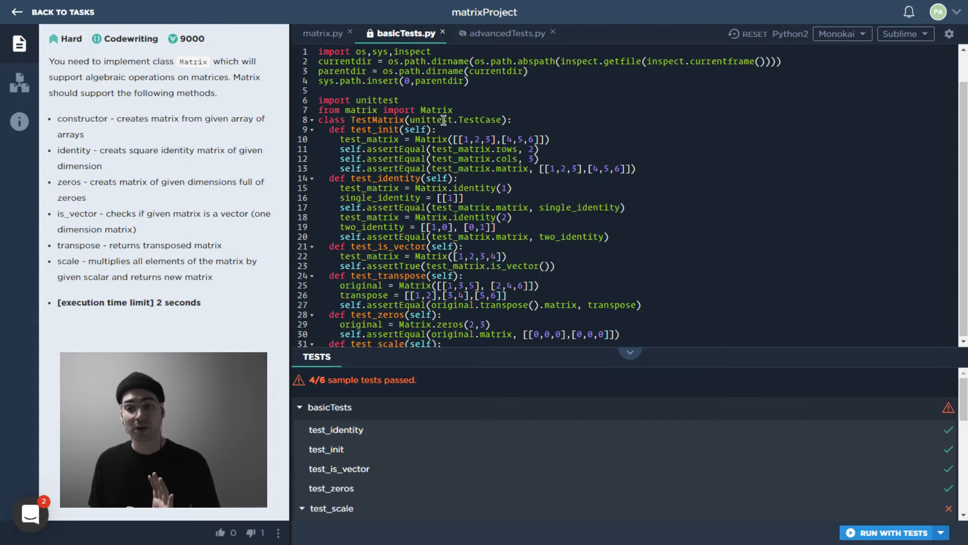
scroll(down, 3)
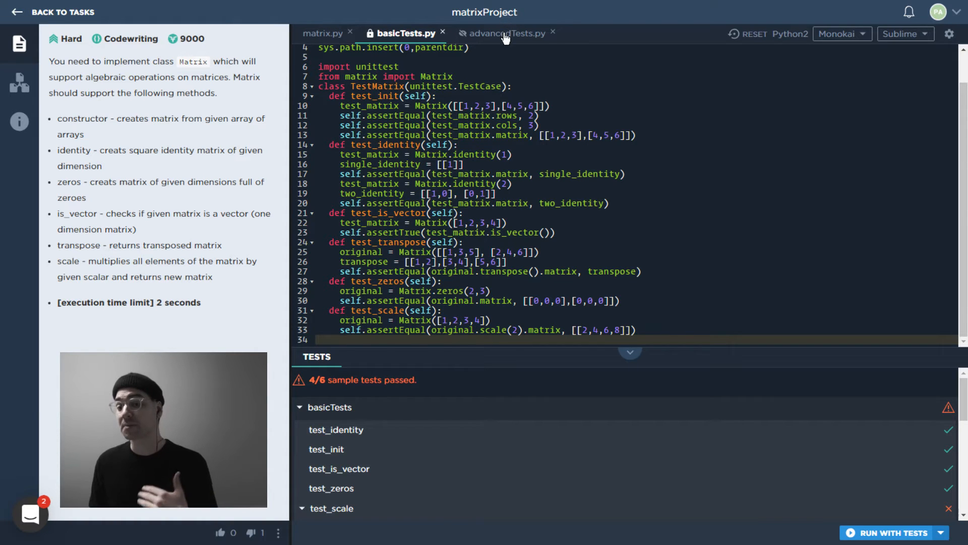
click(504, 32)
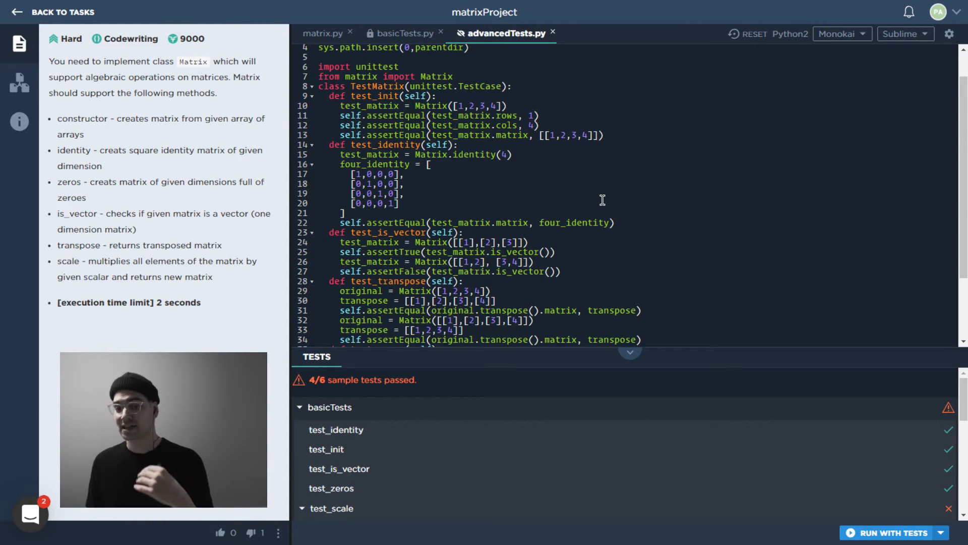
scroll(down, 3)
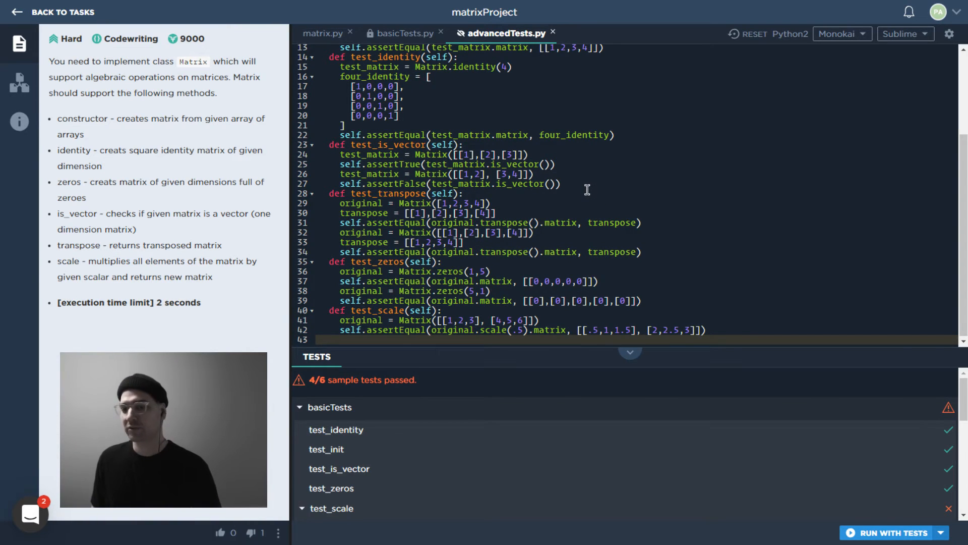
Compare matrix.py against both test files, finishing on basicTests.py.
click(406, 32)
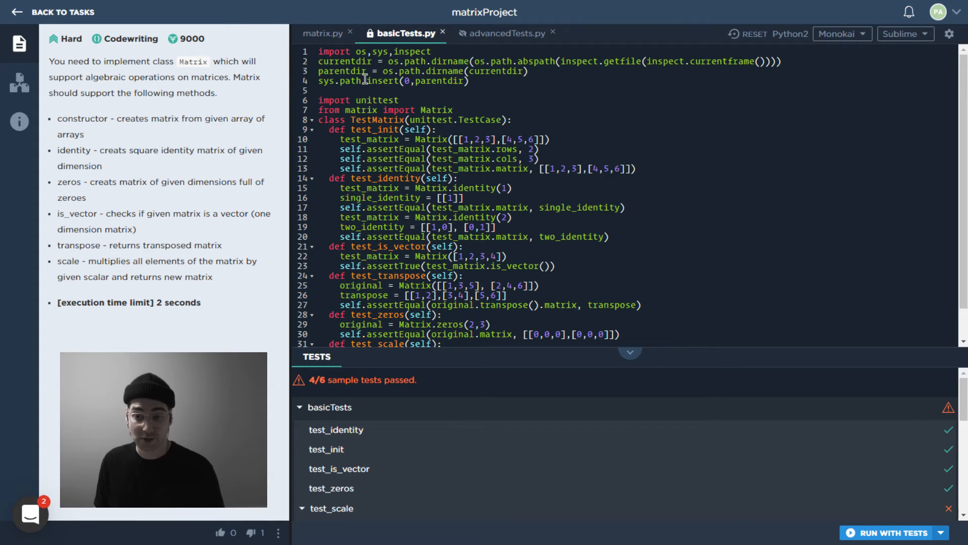
click(324, 34)
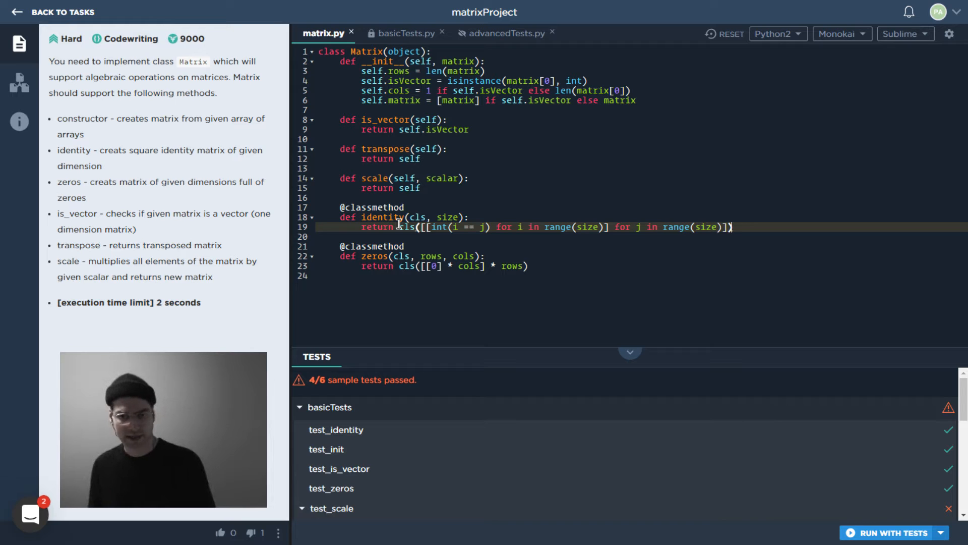
click(404, 33)
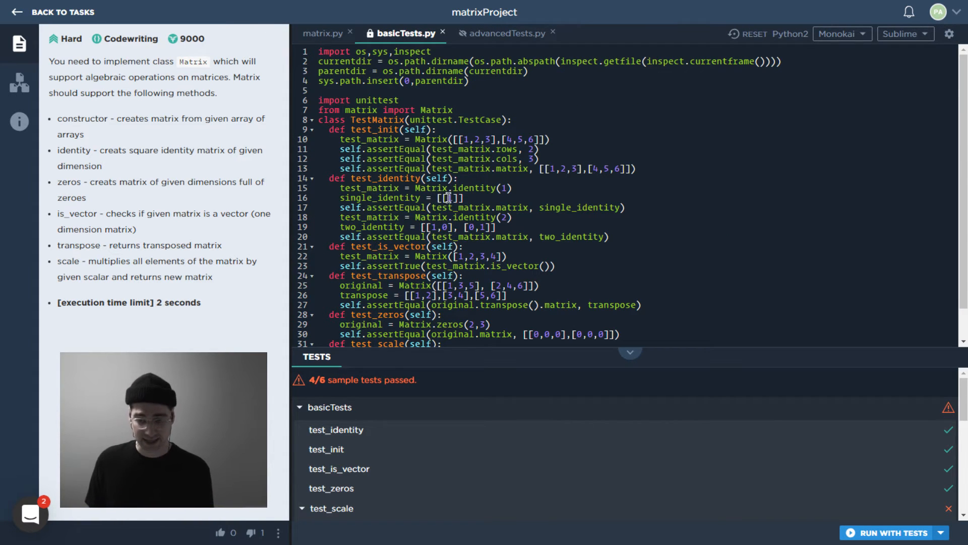
click(504, 32)
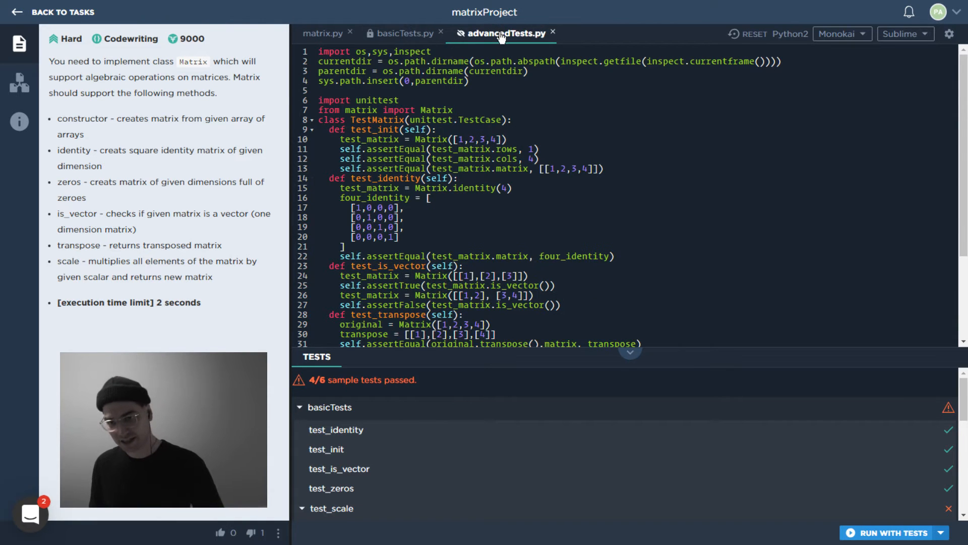
click(401, 33)
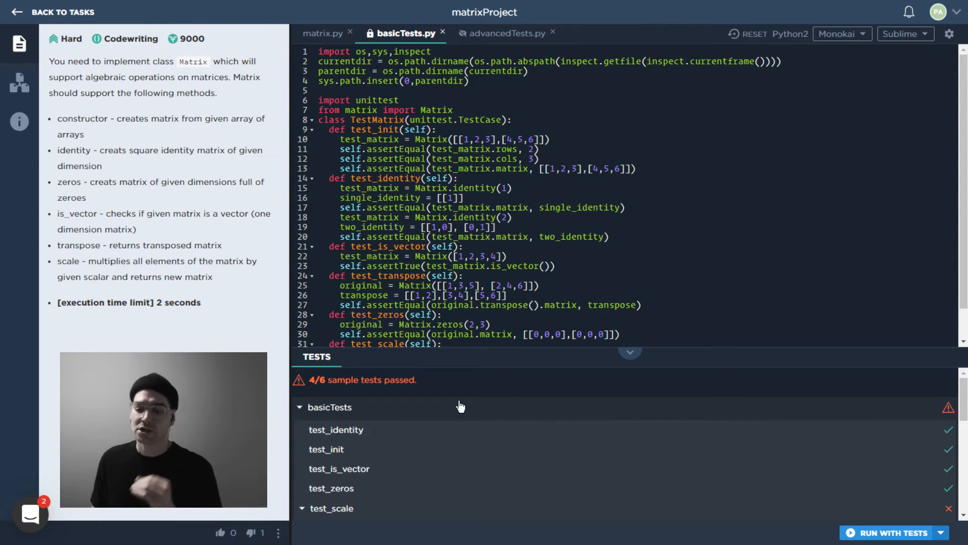
mouse_move(369, 431)
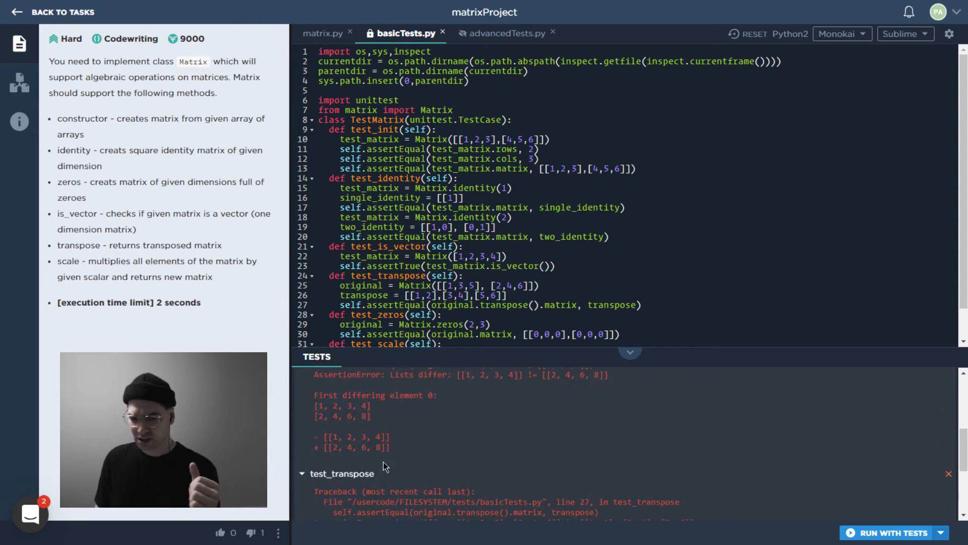
Expand the test_scale traceback showing [[1, 2, 3, 4]] returned instead of [[2, 4, 6, 8]].
scroll(down, 3)
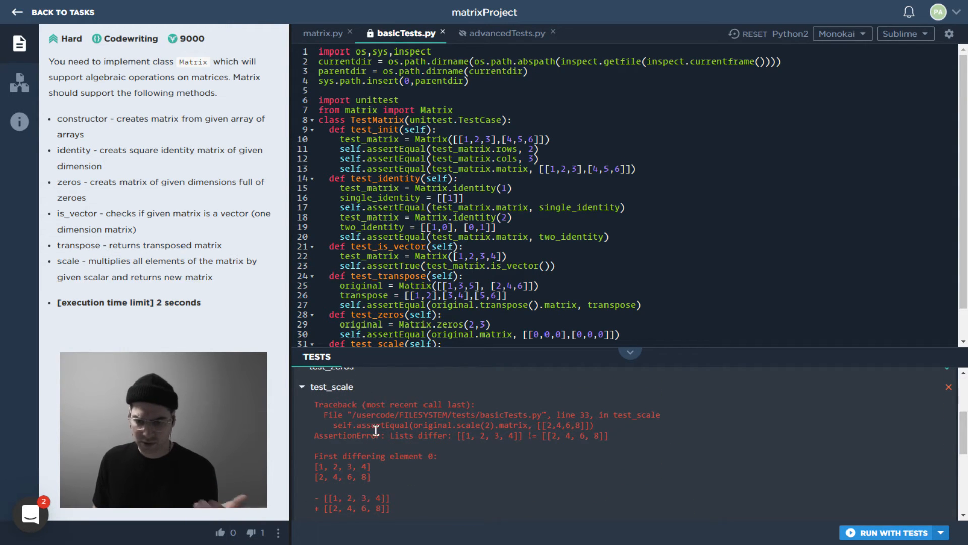
mouse_move(522, 461)
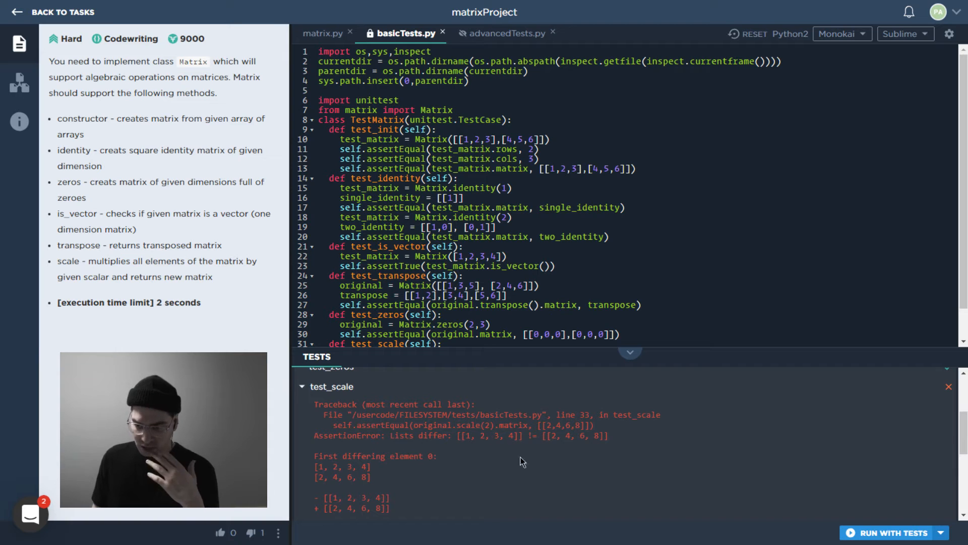
mouse_move(430, 450)
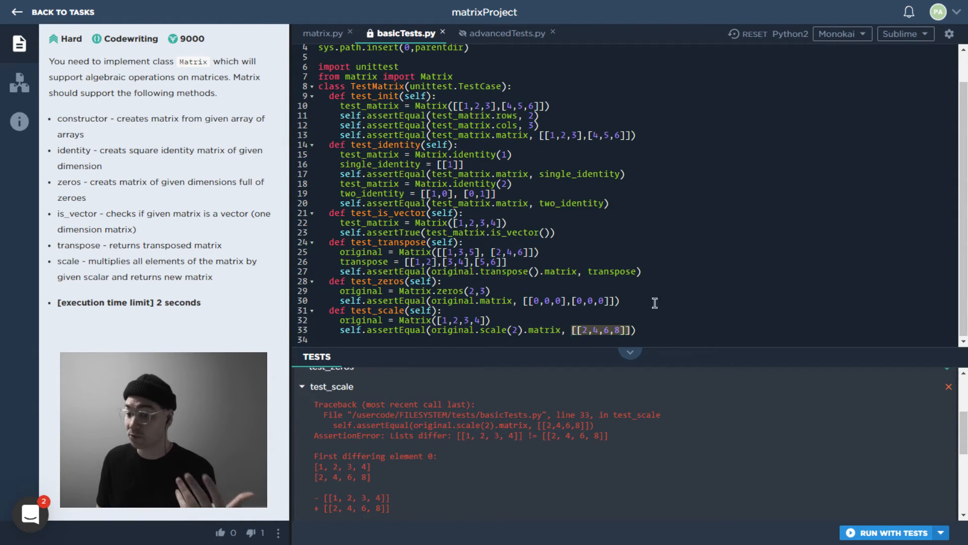
mouse_move(496, 463)
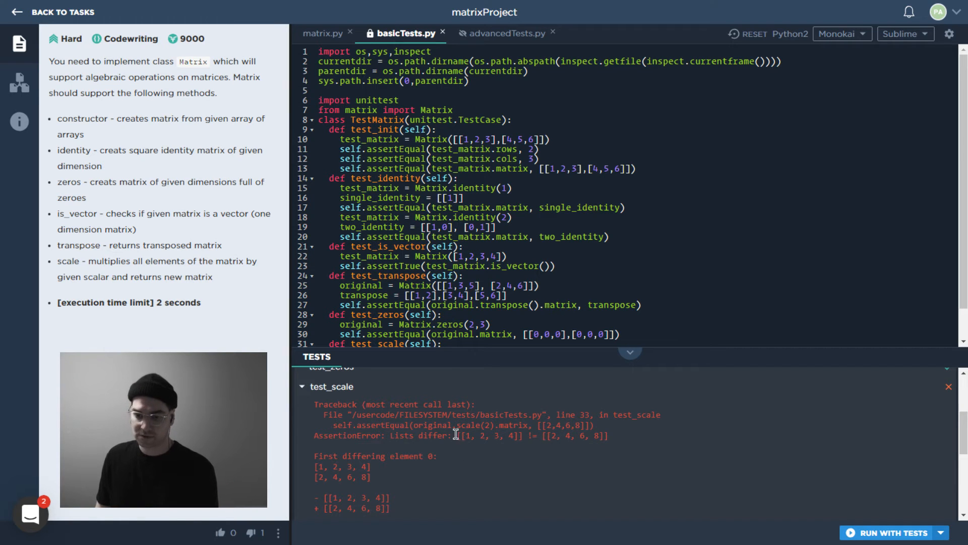
double_click(346, 436)
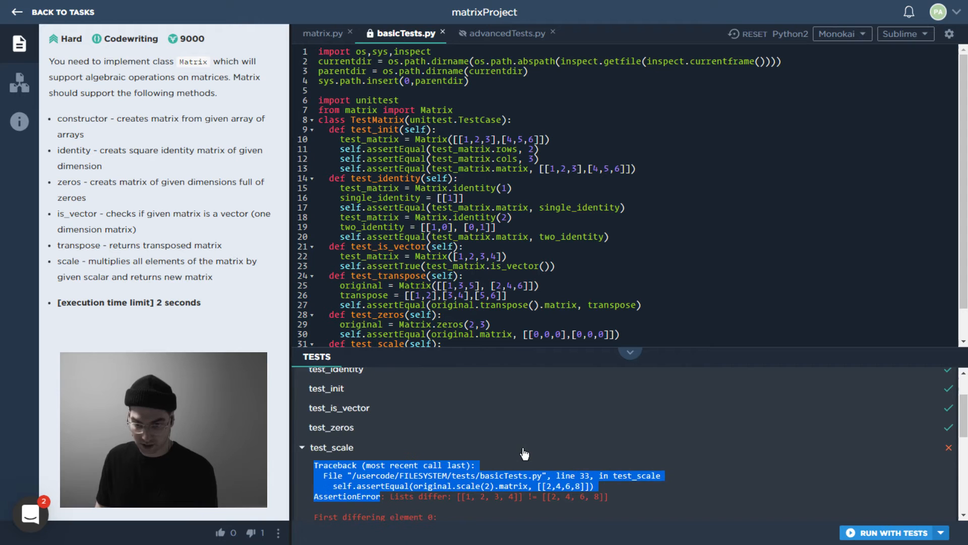
scroll(down, 3)
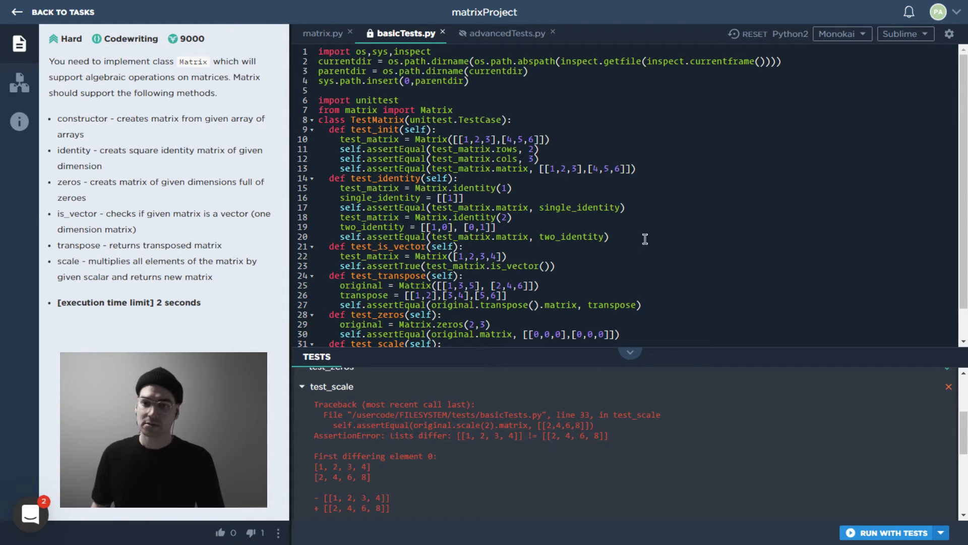
In matrix.py's scale, assign self.matrix = [[num * scalar for num in row] for row in self.matrix].
click(322, 32)
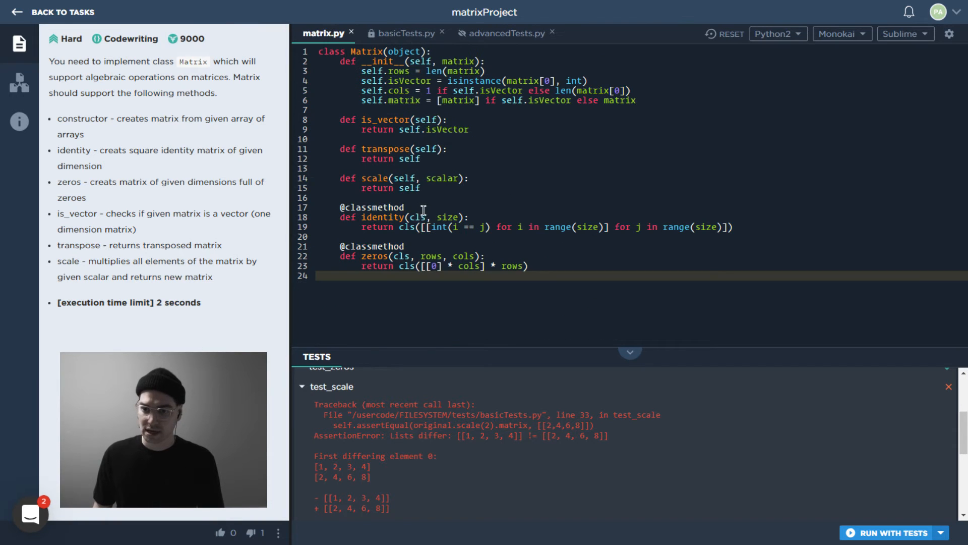
click(469, 177)
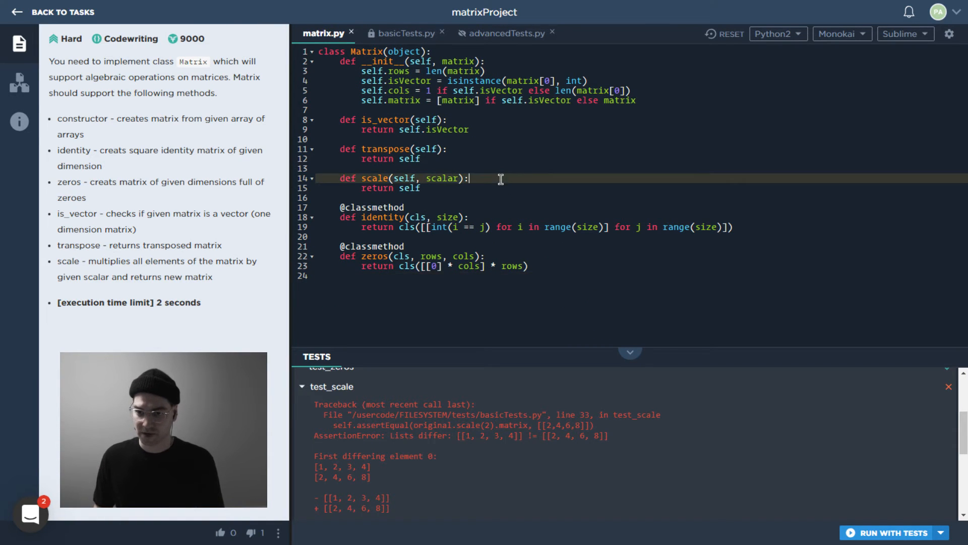
key(Enter)
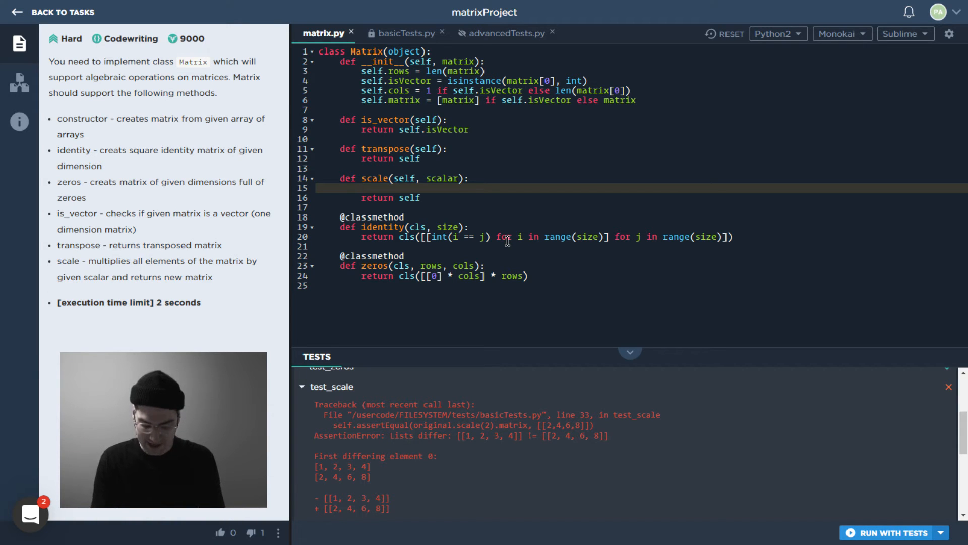
text(self.matrix)
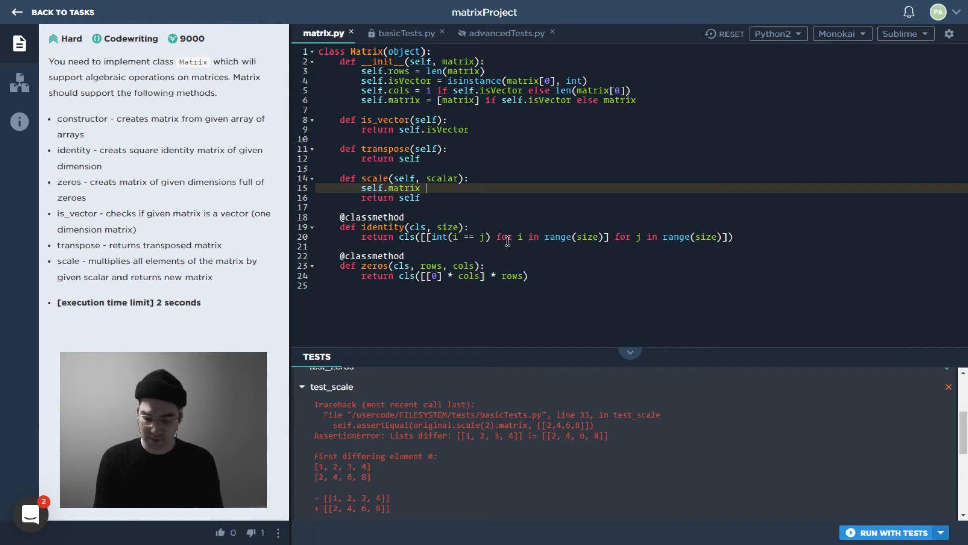
text(= [])
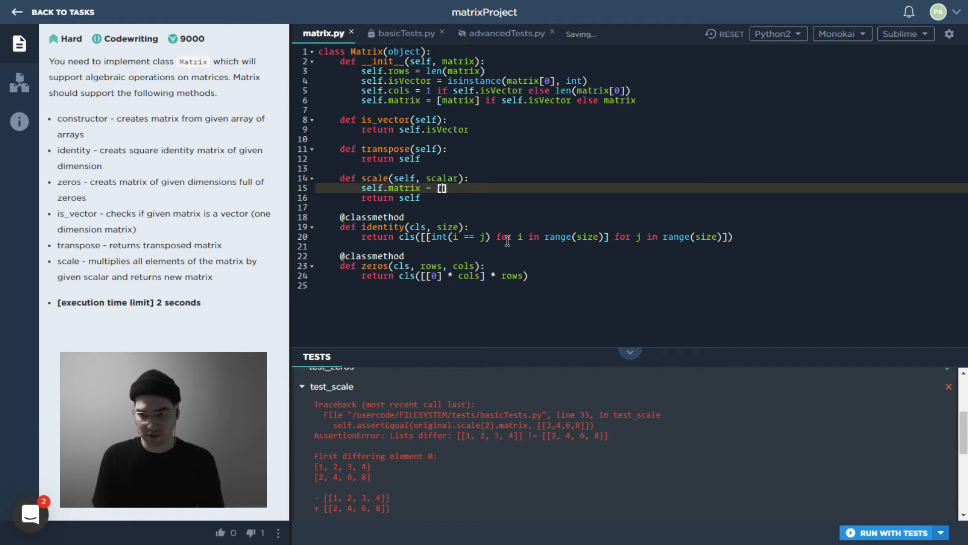
text([])
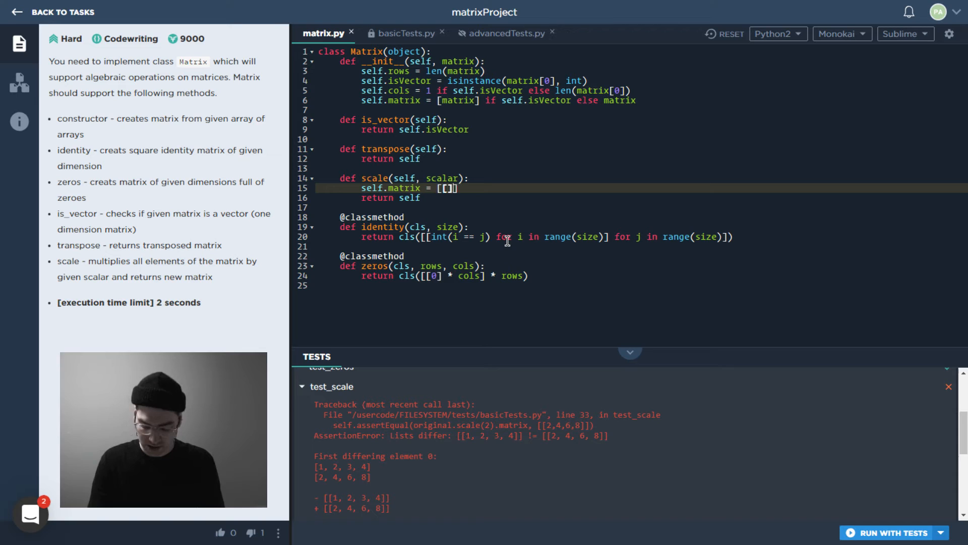
text(num)
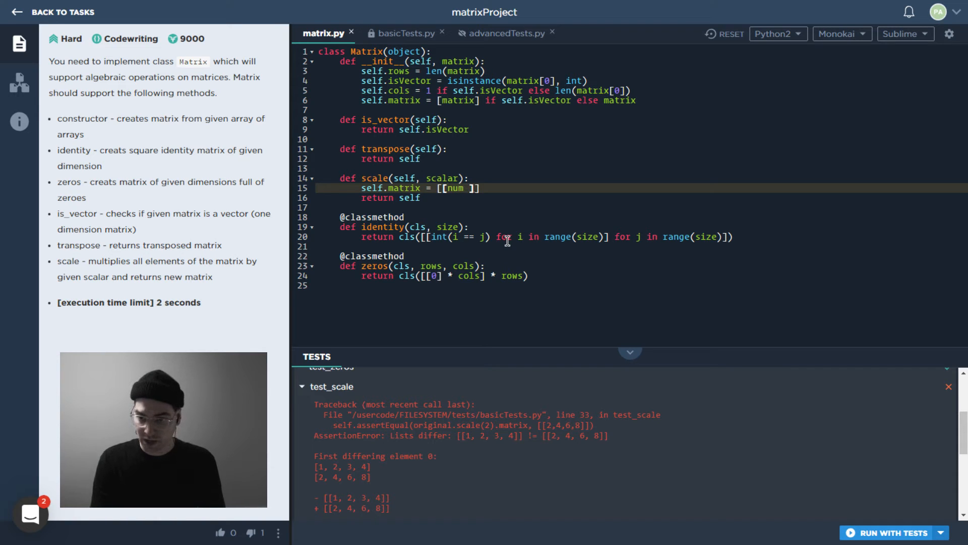
text(*)
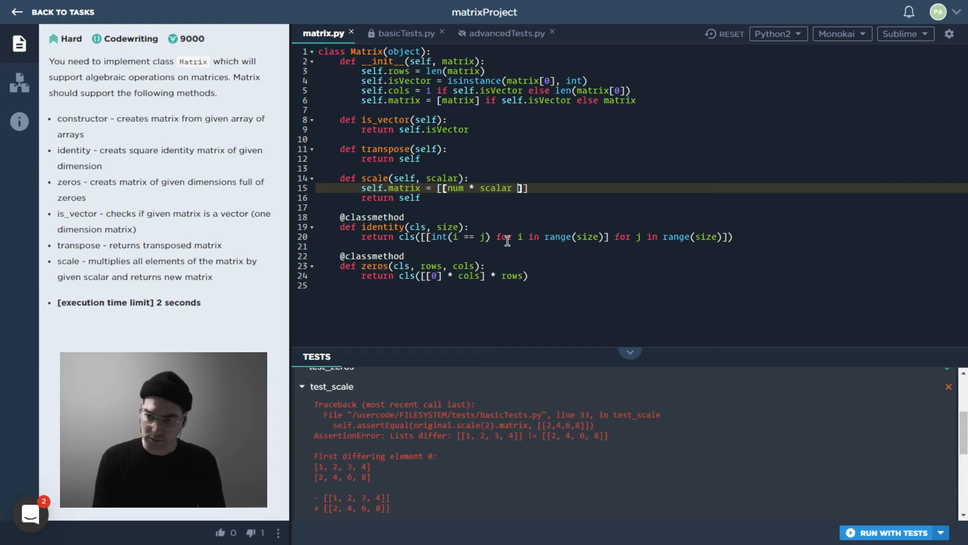
text(for num in row)
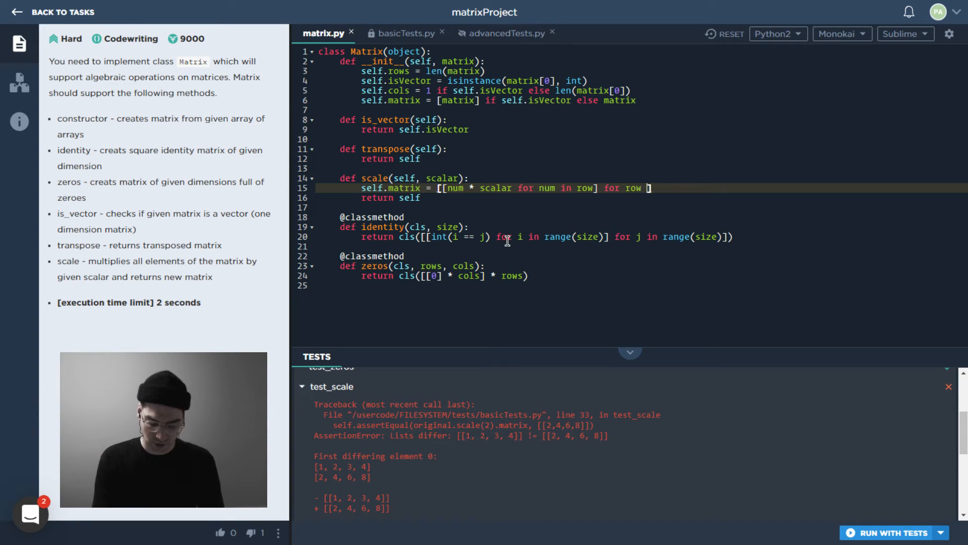
text(in self.matrix)
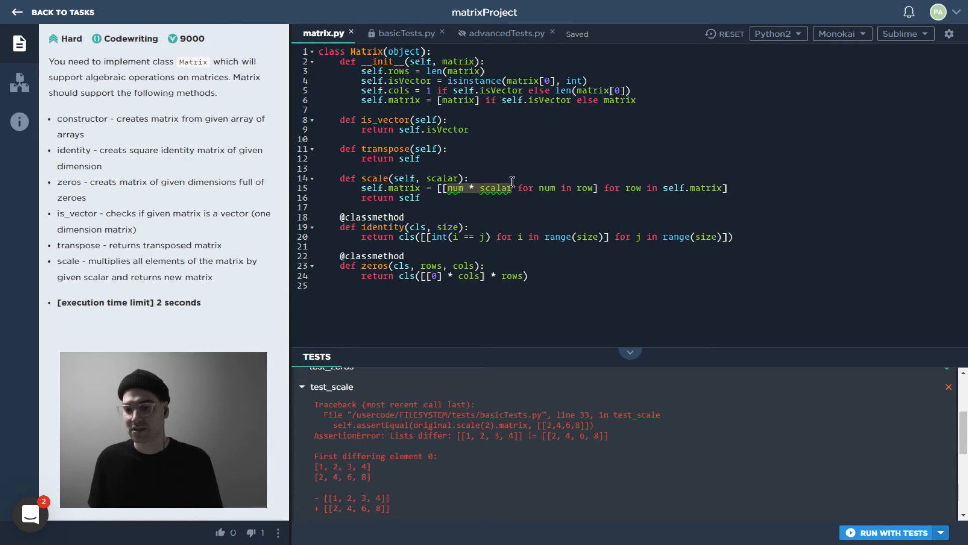
mouse_move(581, 188)
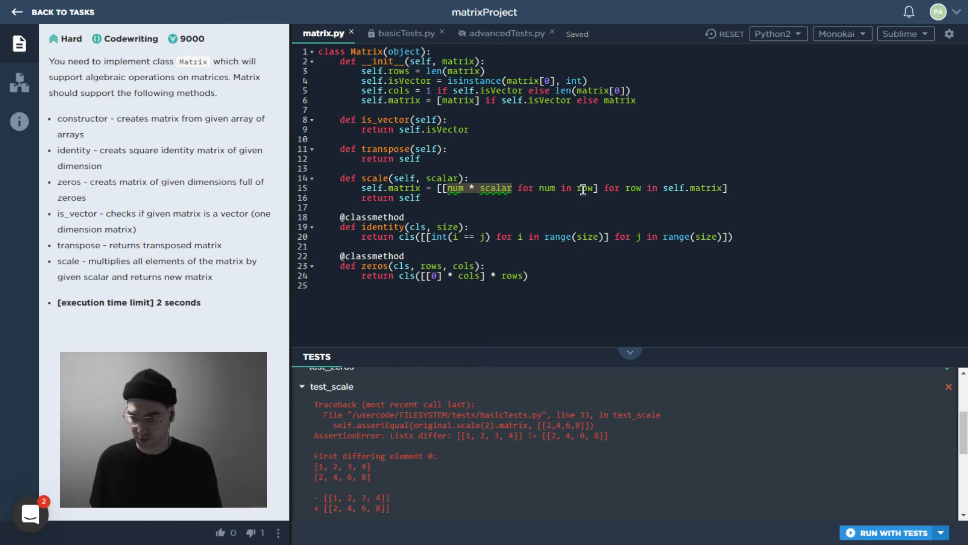
Run With Tests, passing 5 of 6 with test_scale passing and test_transpose failing.
click(897, 532)
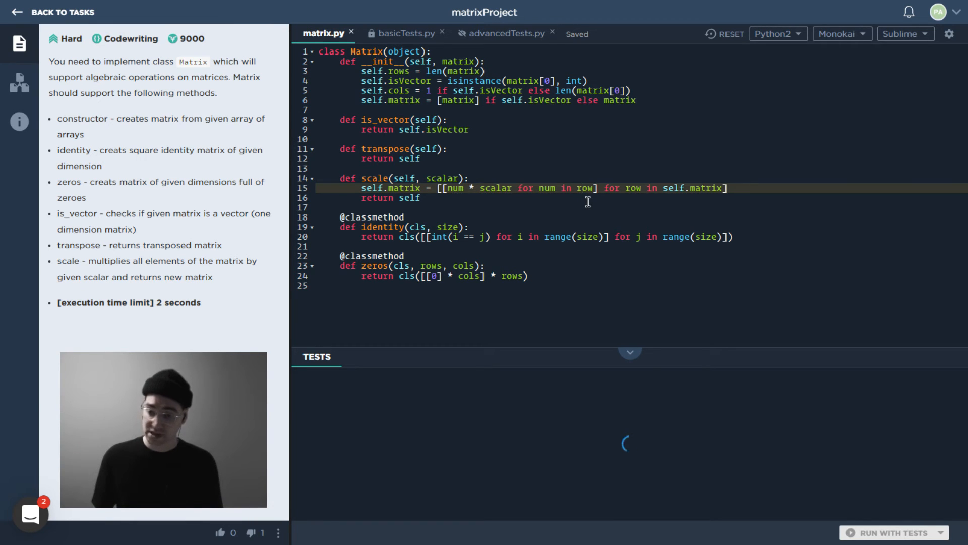
click(890, 533)
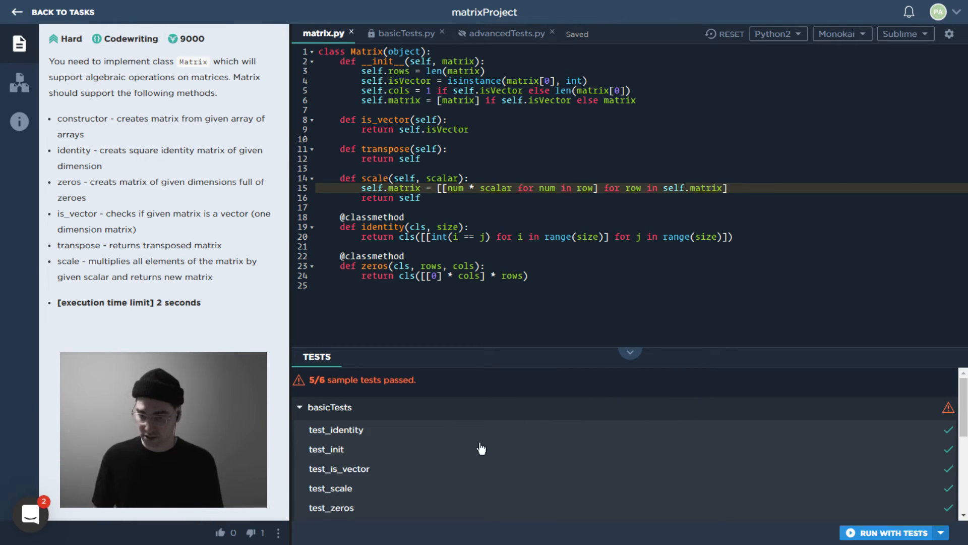
scroll(down, 3)
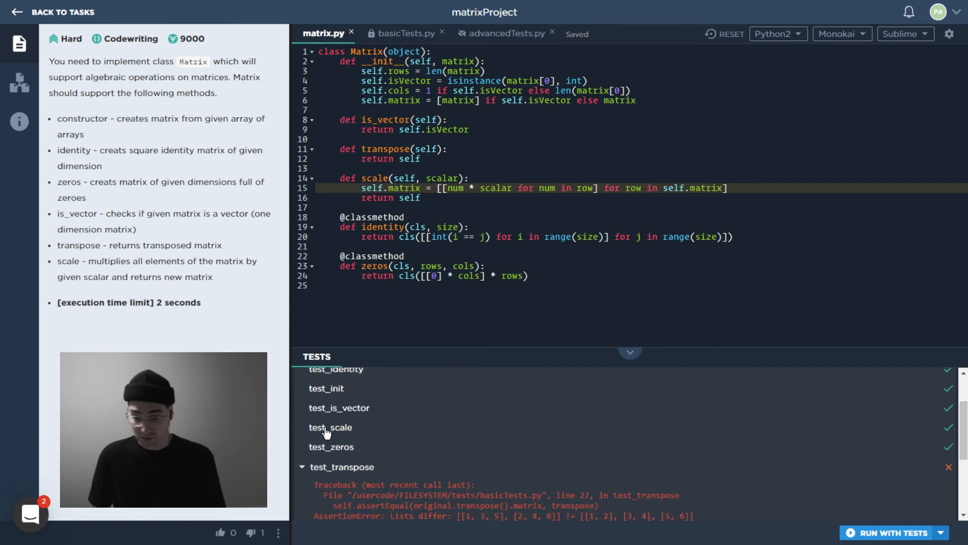
mouse_move(593, 446)
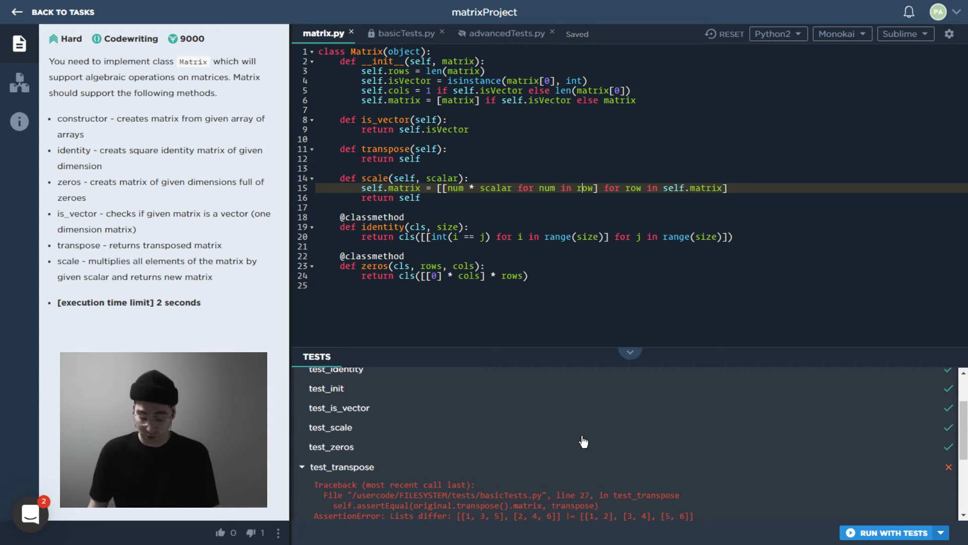
mouse_move(567, 436)
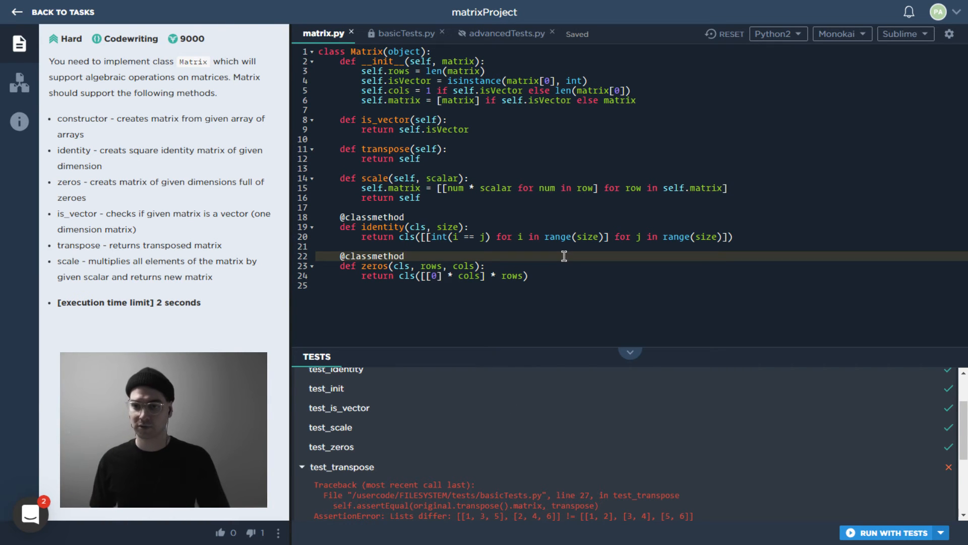
mouse_move(495, 57)
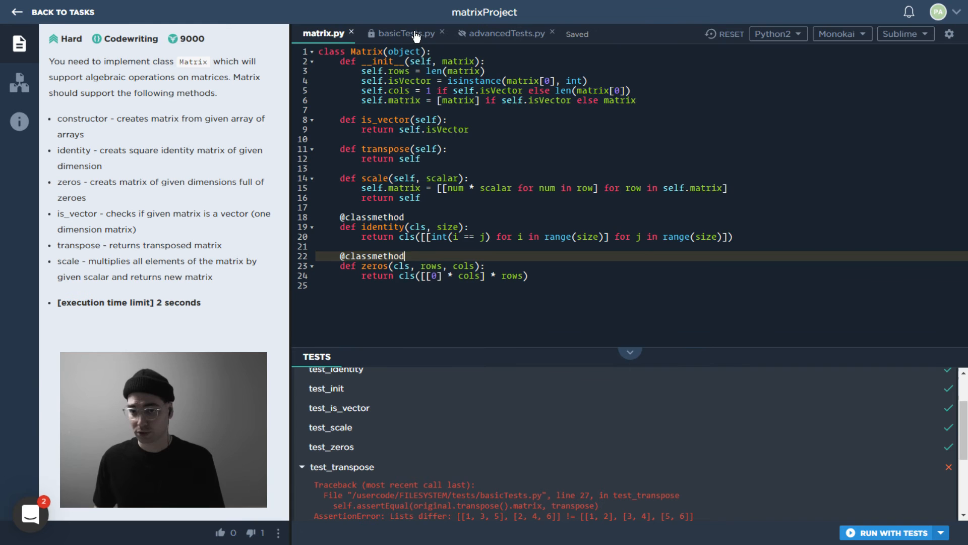
Reopen basicTests.py to read test_transpose expecting [[1,3,5],[2,4,6]] to become [[1,2],[3,4],[5,6]].
click(405, 32)
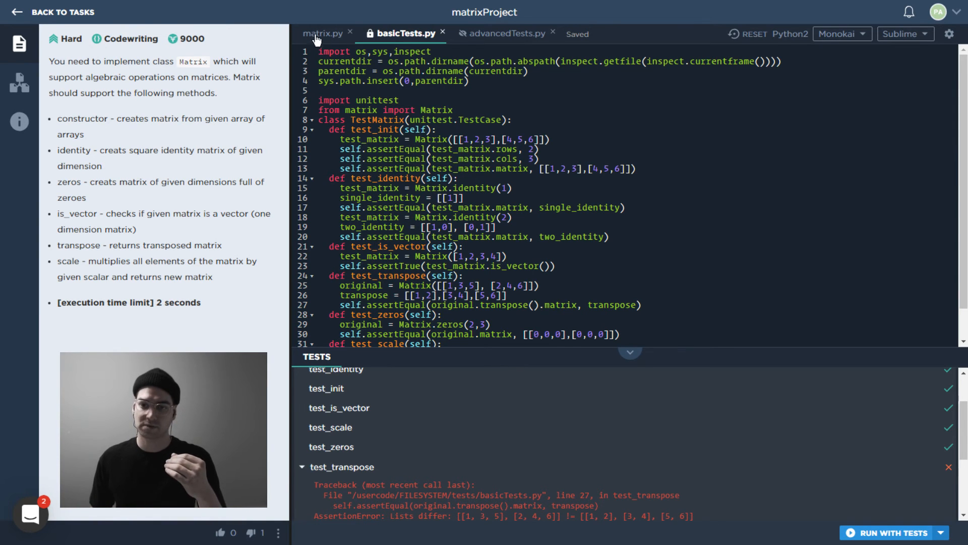
click(322, 33)
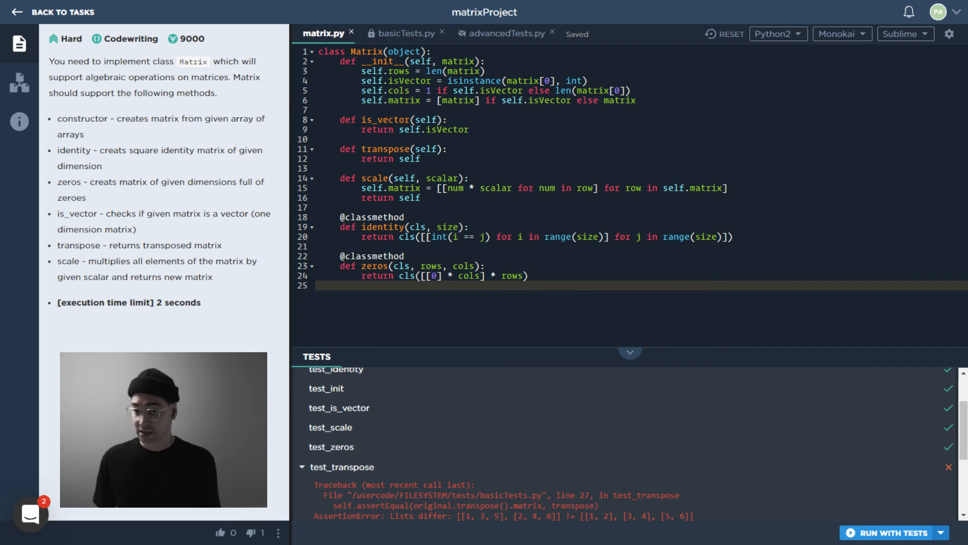
click(404, 32)
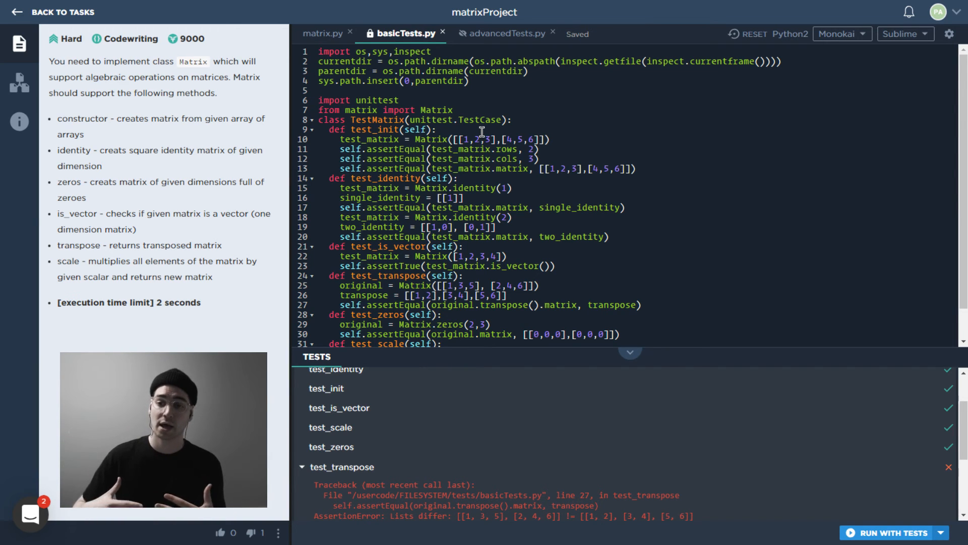
mouse_move(454, 125)
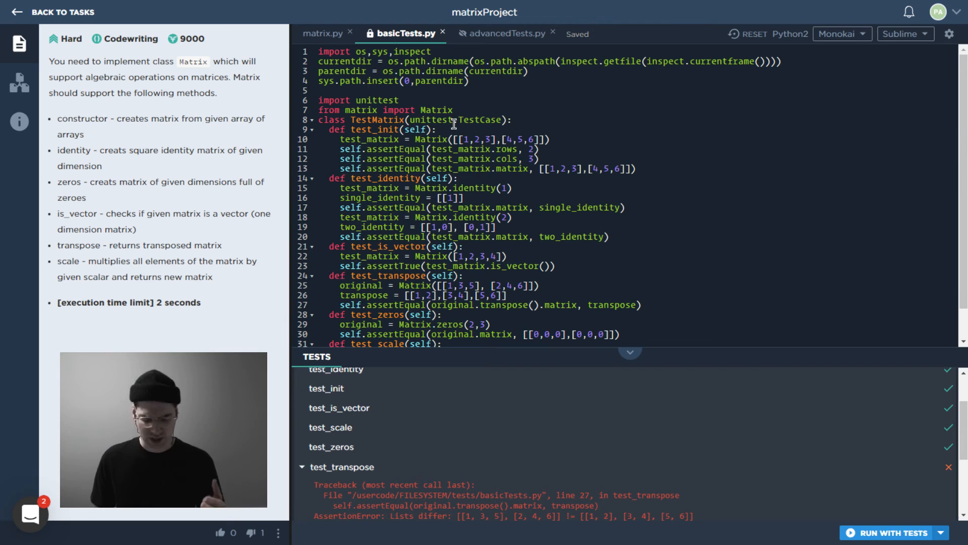
mouse_move(512, 177)
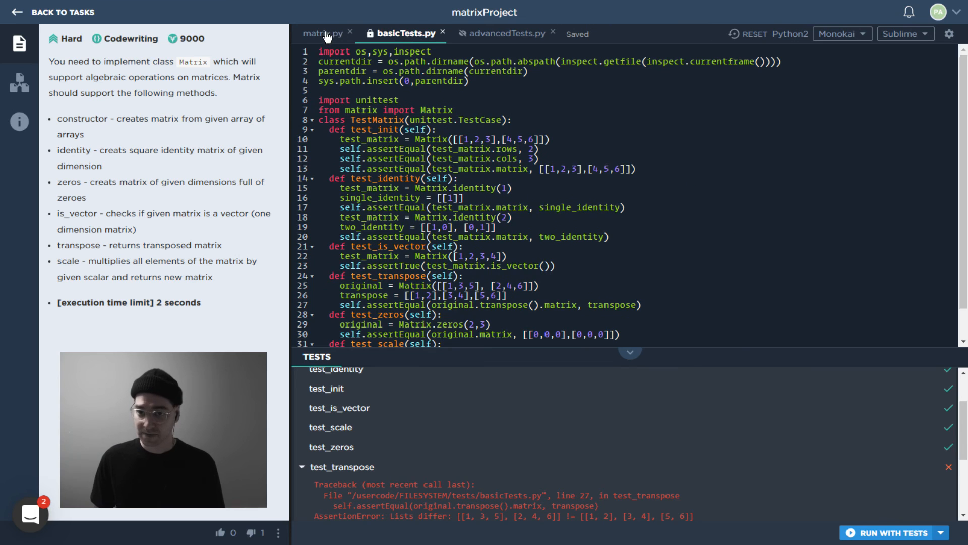
Return to matrix.py and expand the test_transpose traceback showing the first differing element.
click(322, 33)
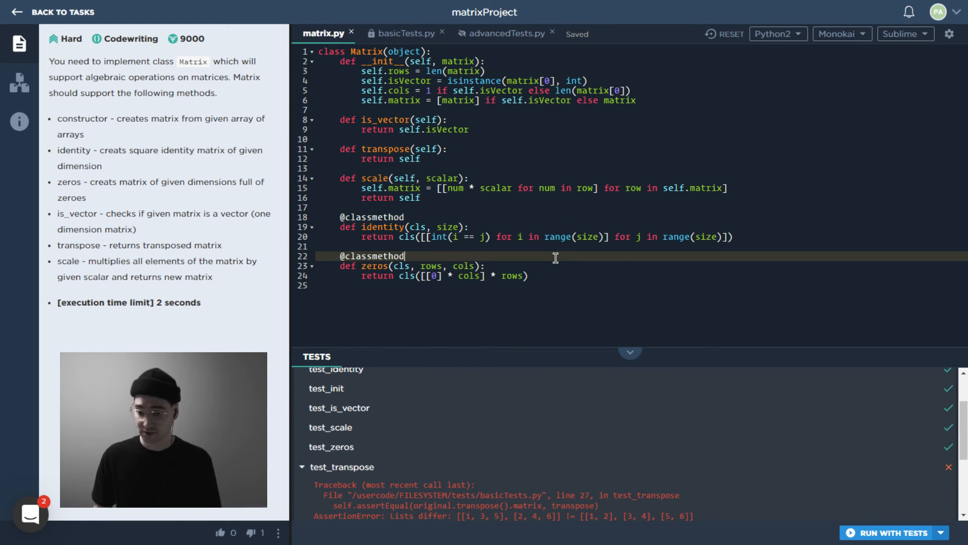
mouse_move(473, 462)
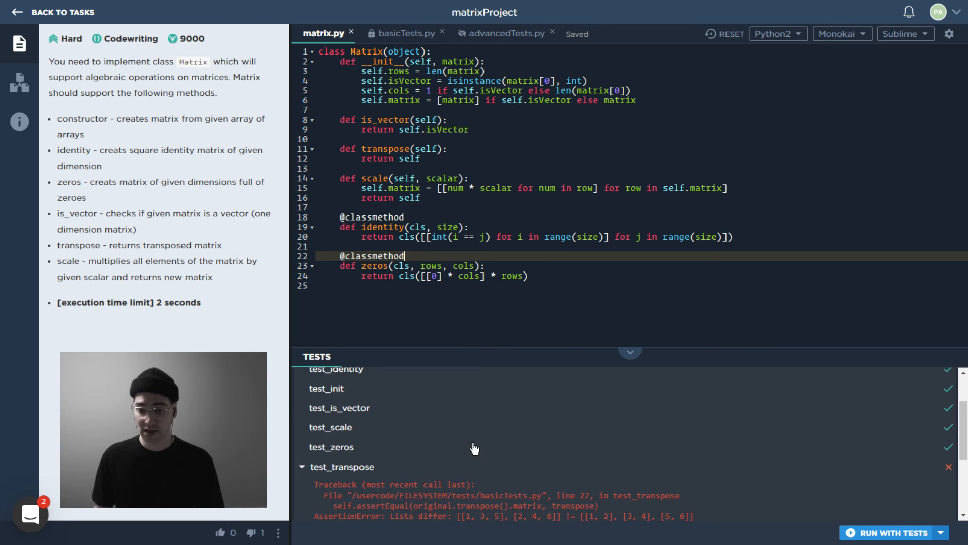
scroll(down, 3)
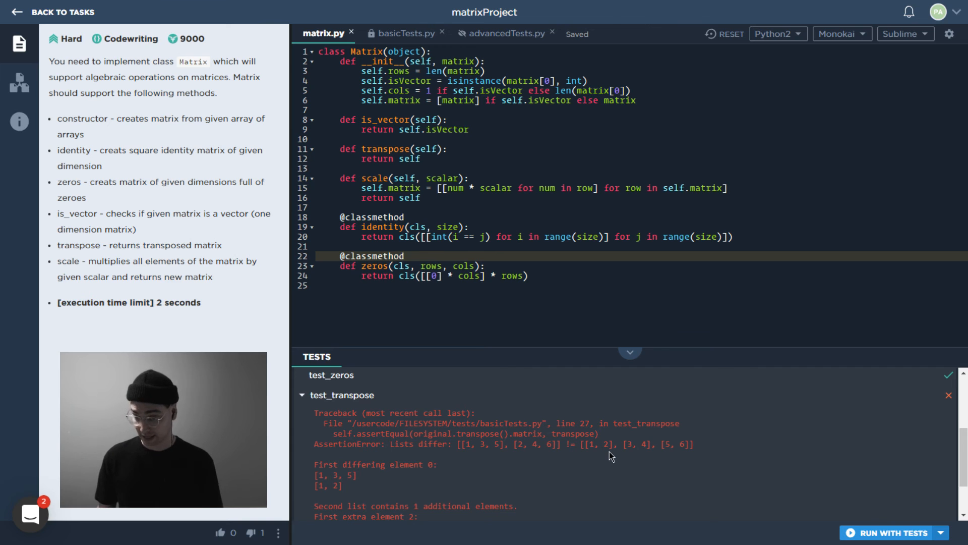
mouse_move(685, 466)
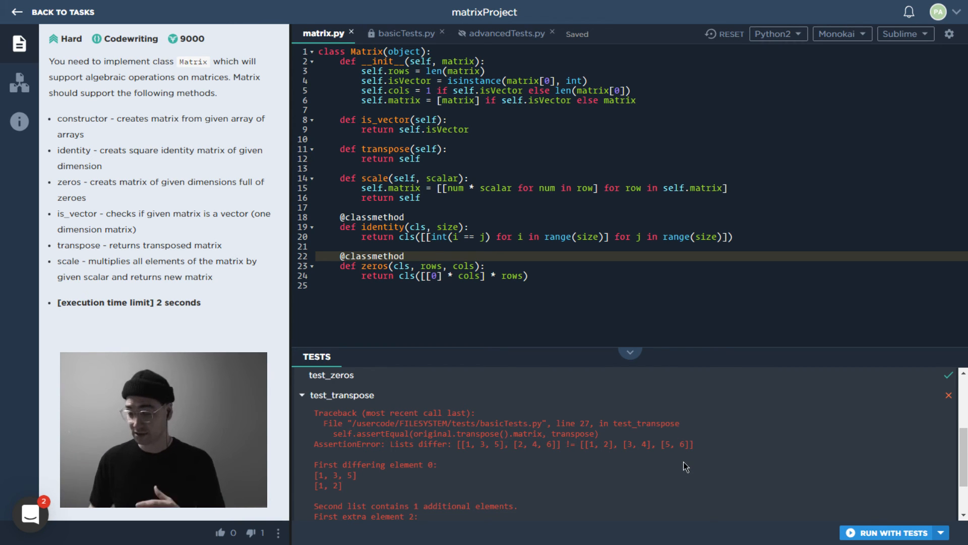